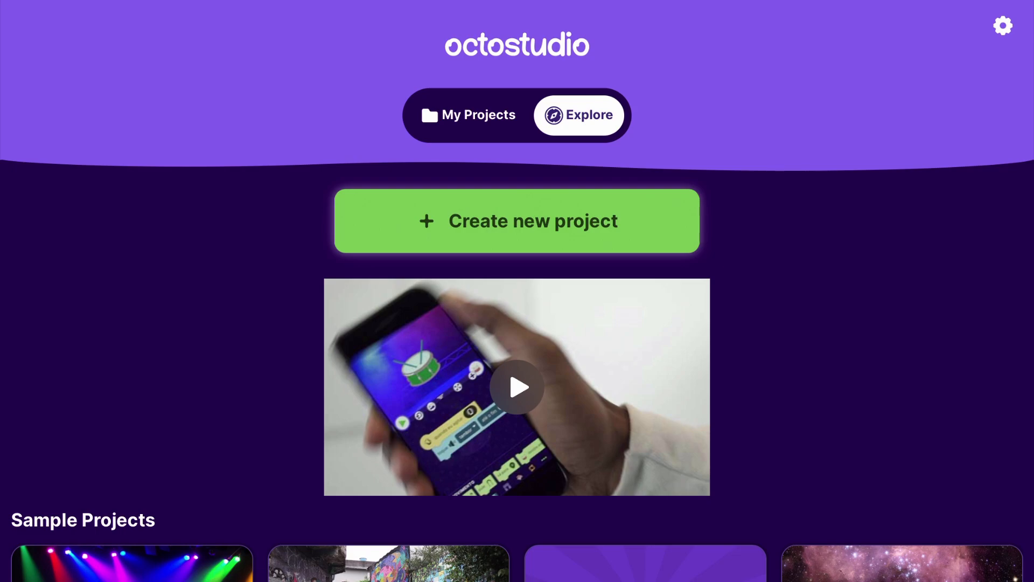
- Create a new project, add the penguin emoji sprite, and preview a stage backdrop
{"action": "left_click", "coordinate": [517, 220]}
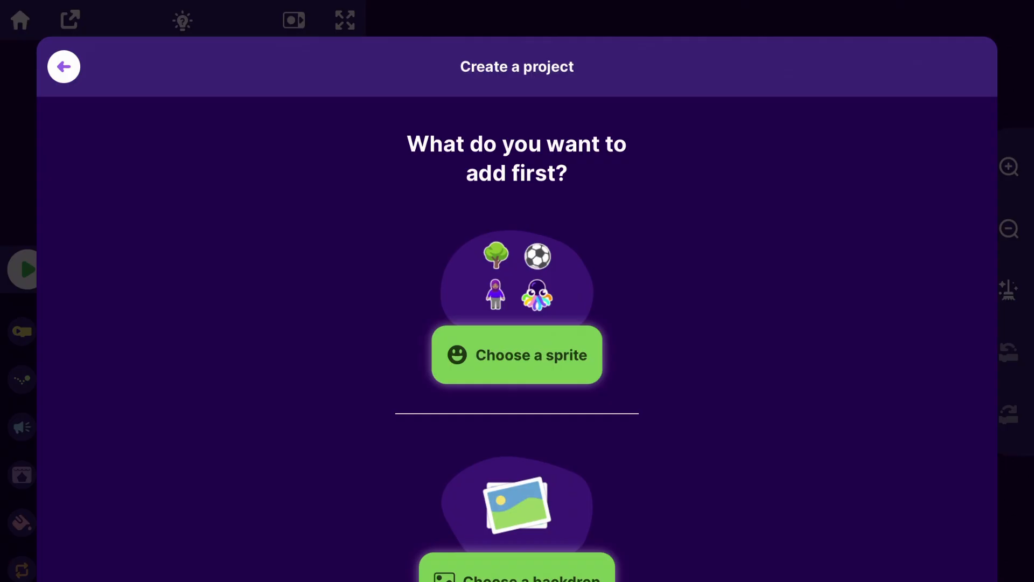
{"action": "left_click", "coordinate": [517, 355]}
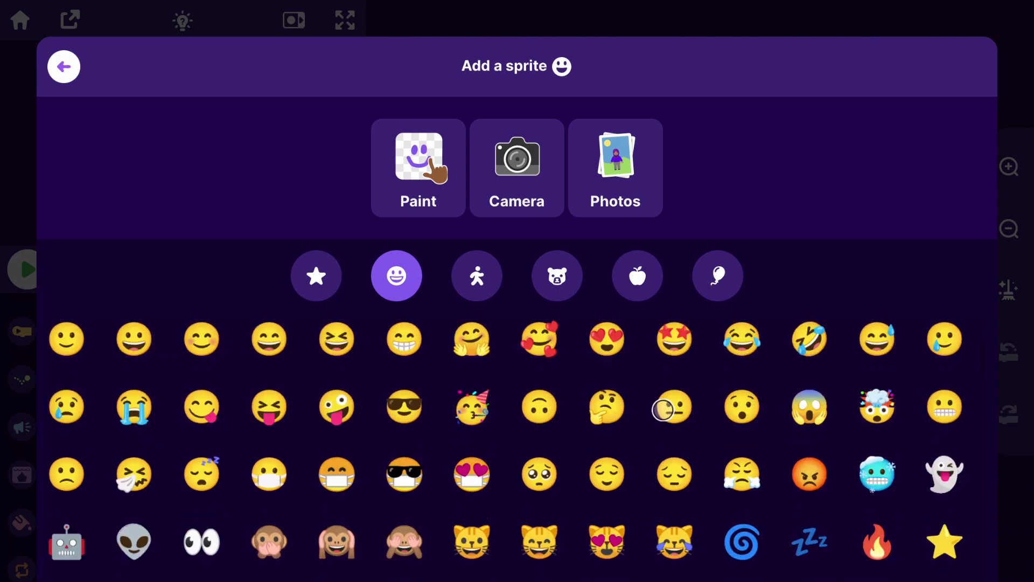
{"action": "left_click", "coordinate": [476, 275]}
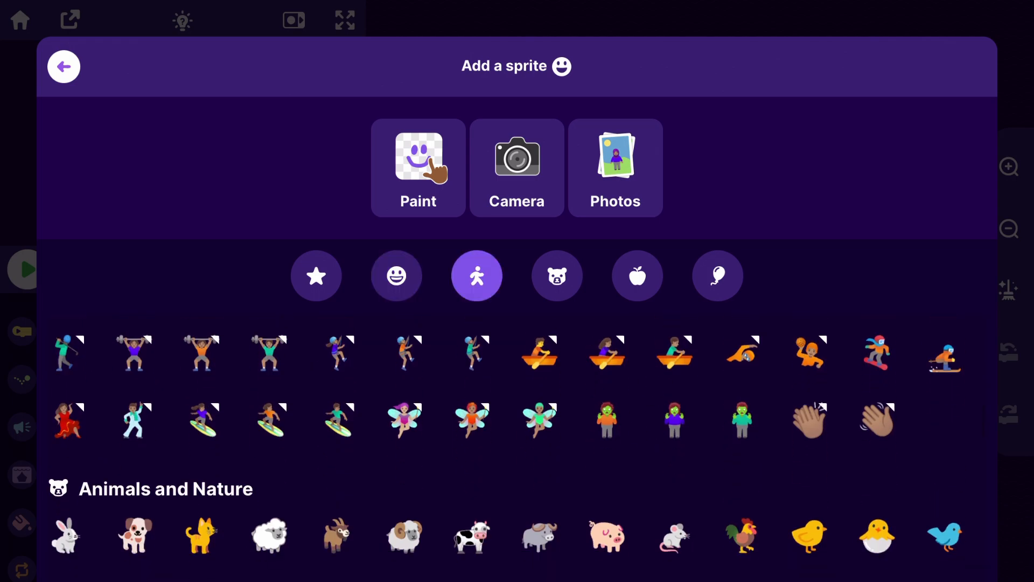
{"action": "left_click", "coordinate": [556, 275]}
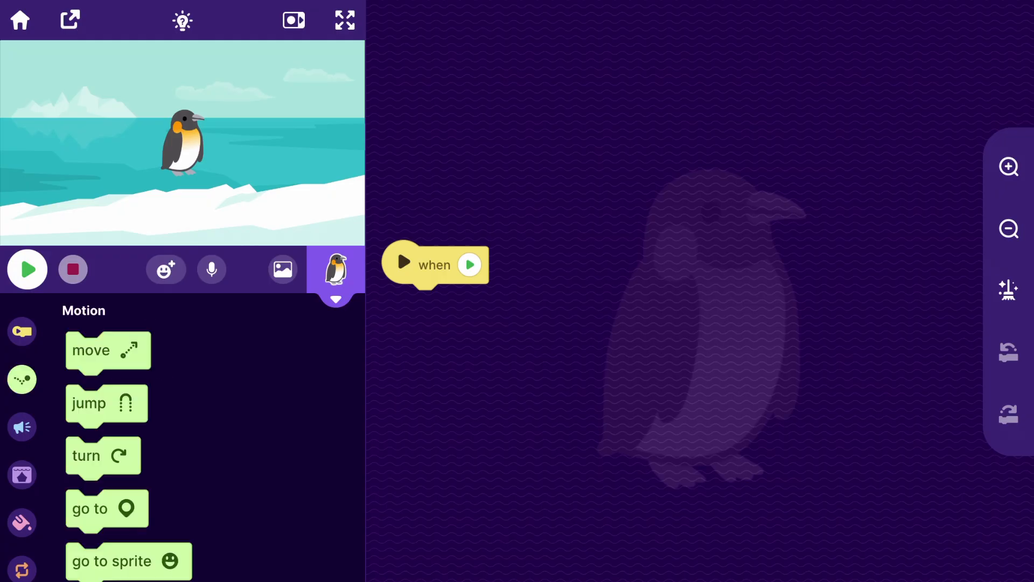
{"action": "left_click", "coordinate": [345, 20]}
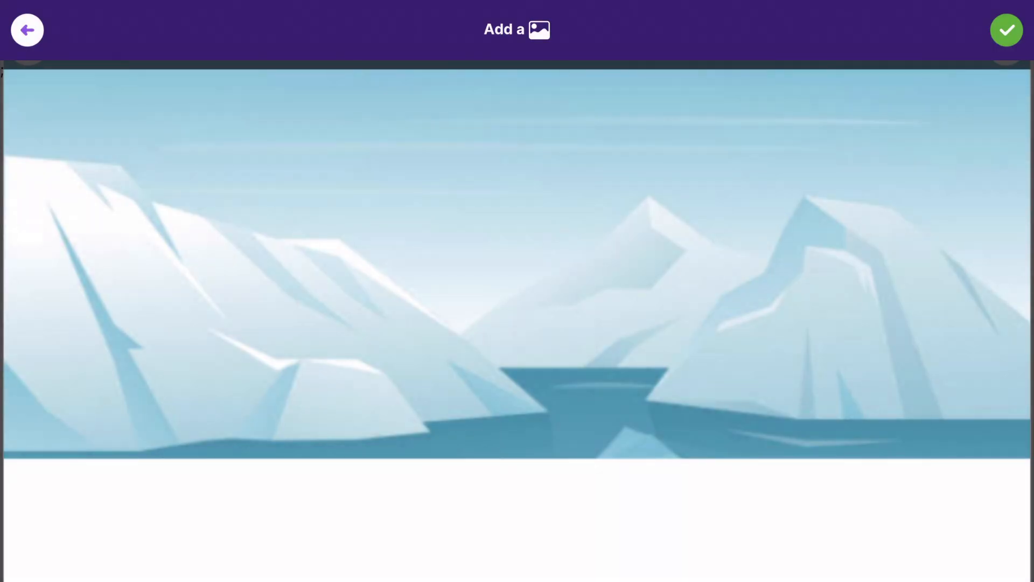
{"action": "left_click", "coordinate": [1005, 29]}
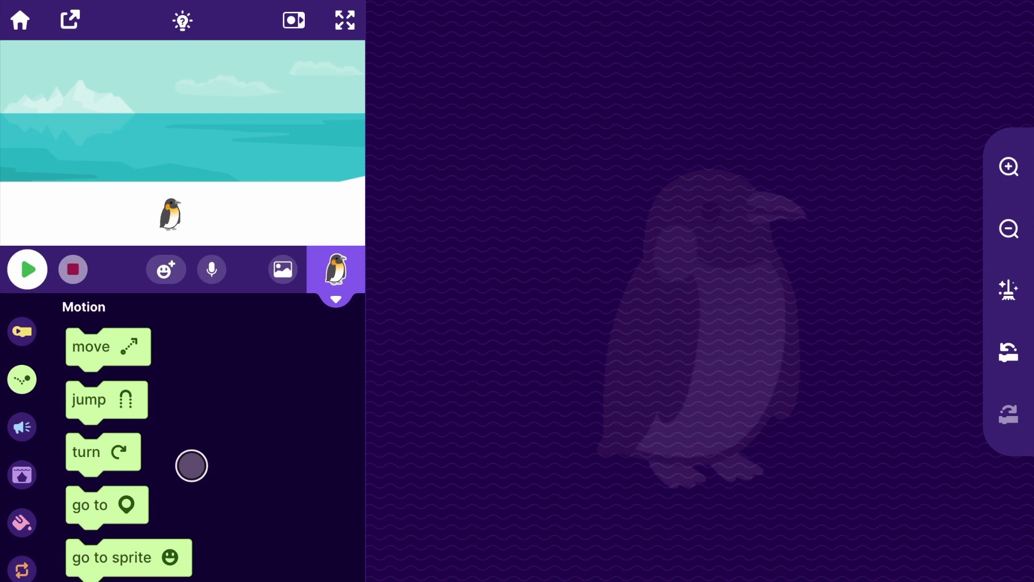
- Add a move 50 block to the penguin's code and apply the icy mountains backdrop
{"action": "left_click", "coordinate": [345, 20]}
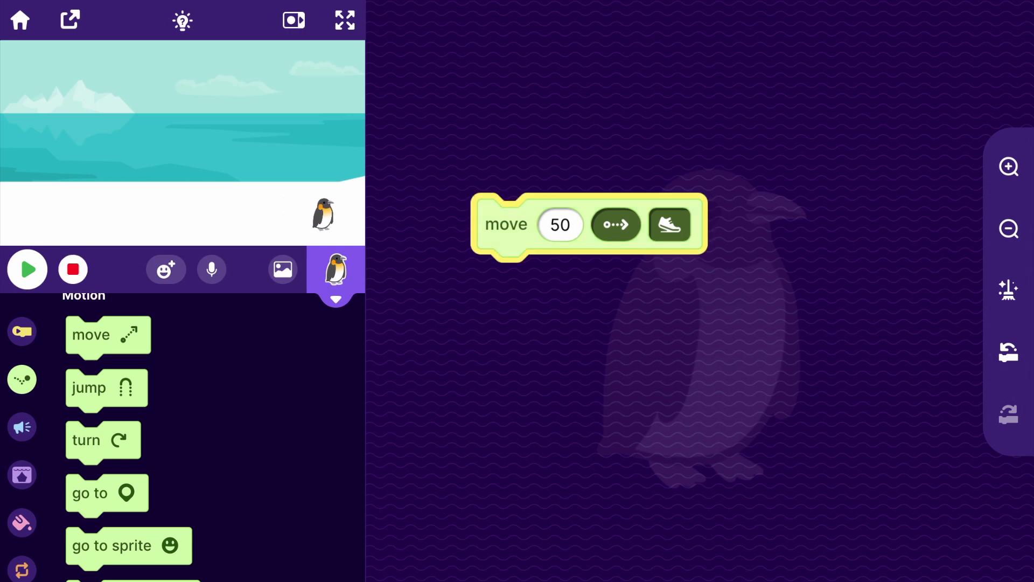
{"action": "left_click", "coordinate": [27, 269]}
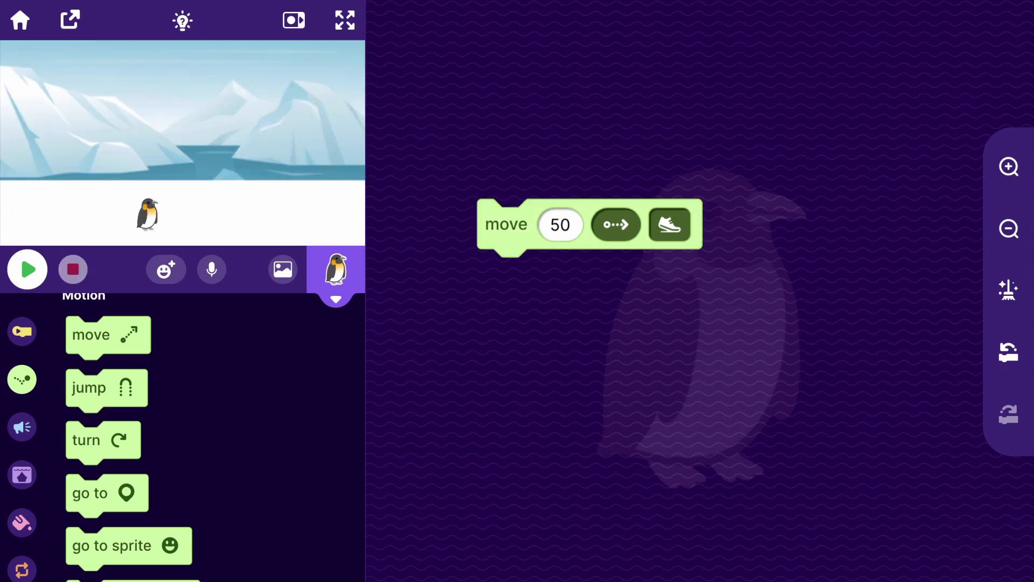
{"action": "left_click", "coordinate": [559, 224]}
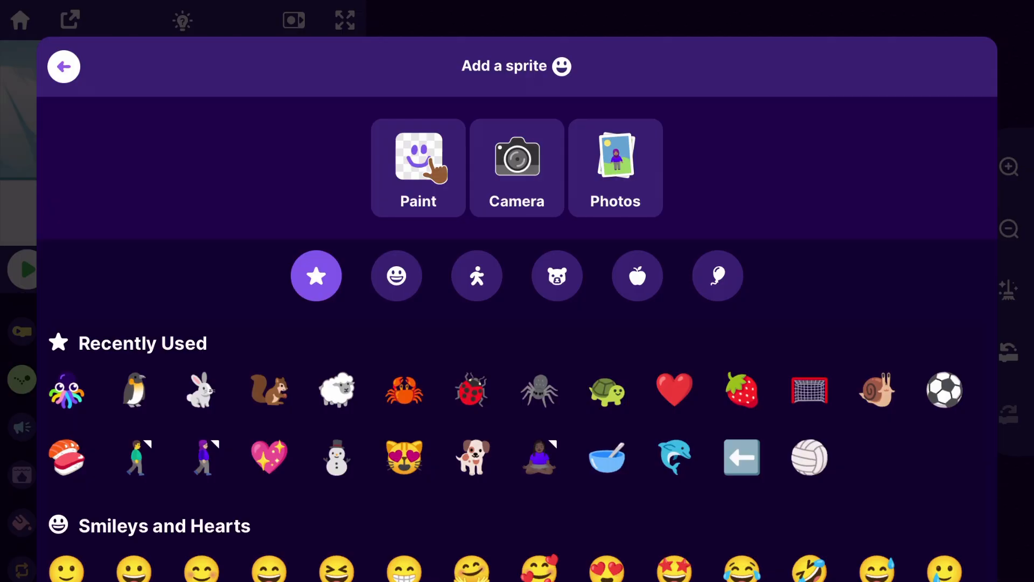
- Add a right-arrow sprite sending 'move right', and make the penguin move 10 on receiving it
{"action": "left_click", "coordinate": [556, 275]}
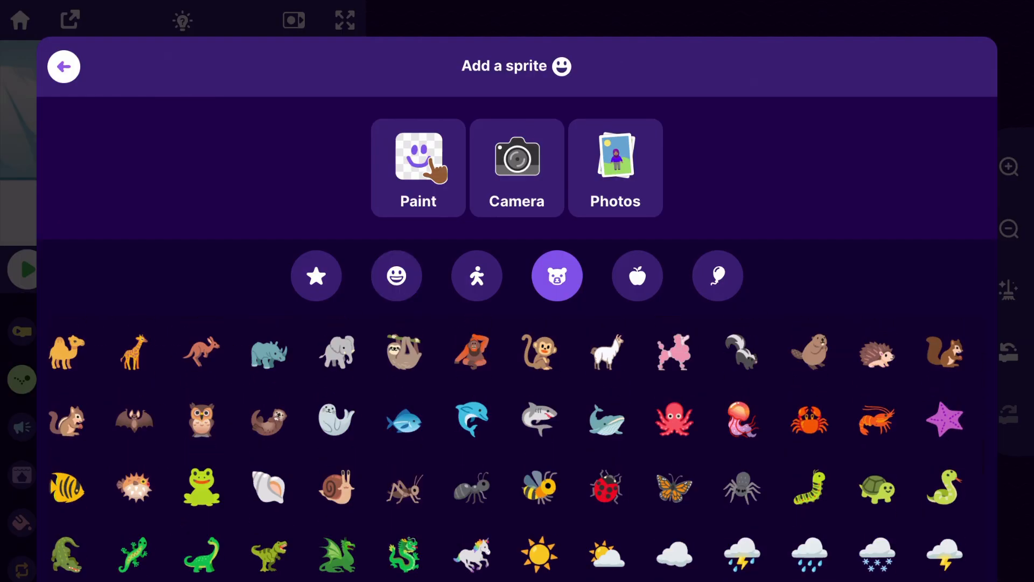
{"action": "left_click", "coordinate": [716, 276]}
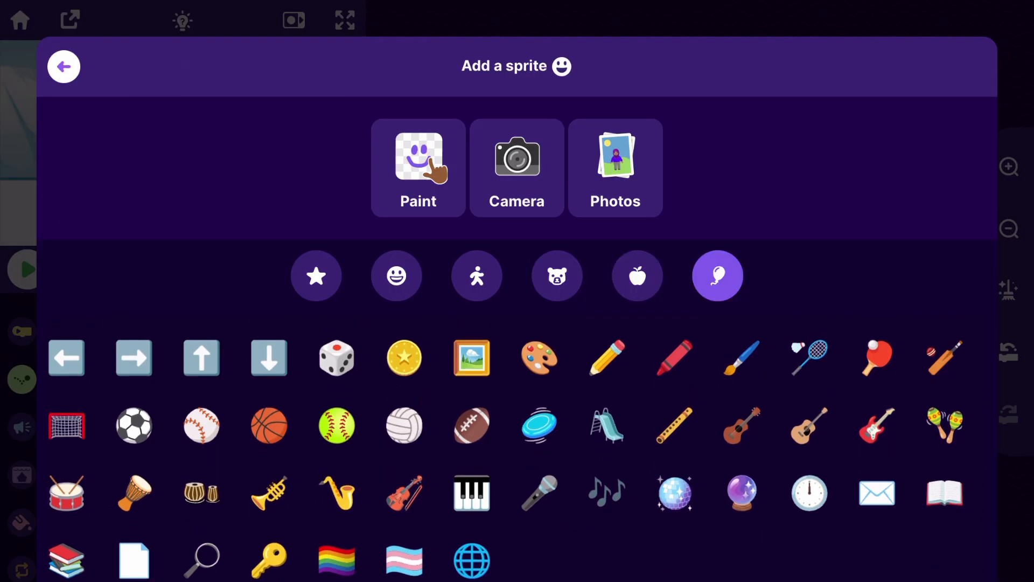
{"action": "scroll", "scroll_direction": "up", "scroll_amount": 3}
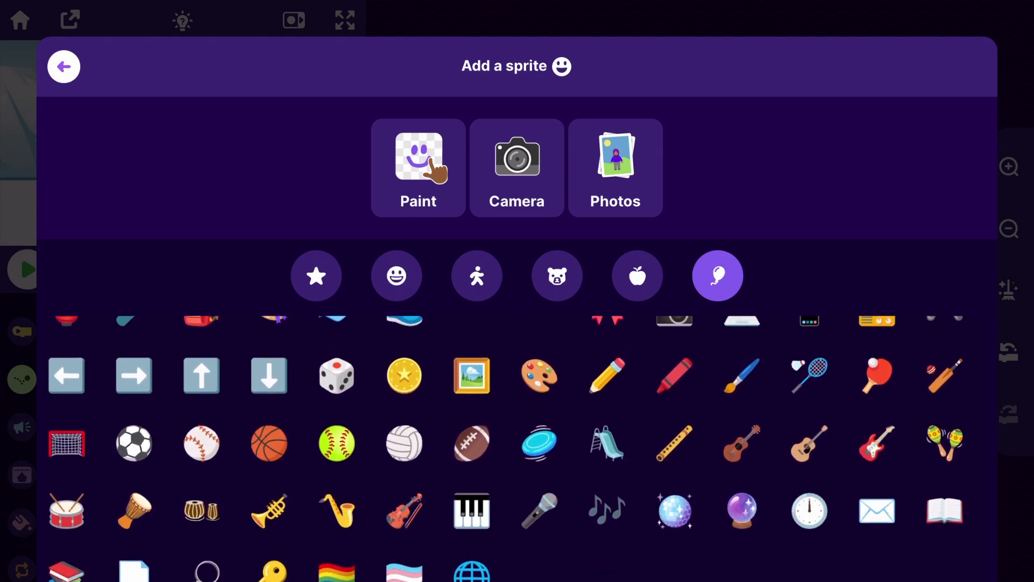
{"action": "left_click", "coordinate": [64, 66]}
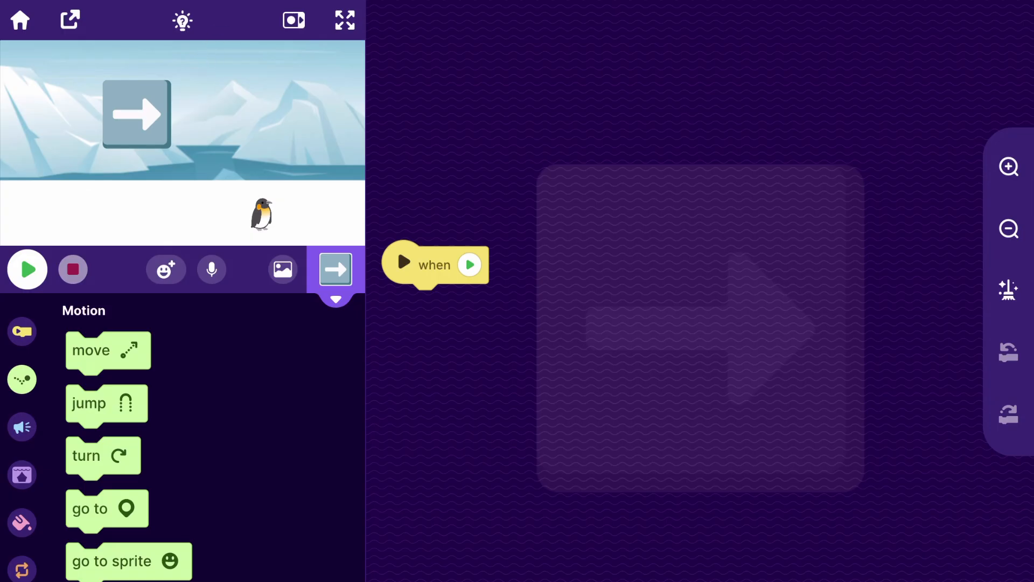
{"action": "left_click", "coordinate": [344, 21]}
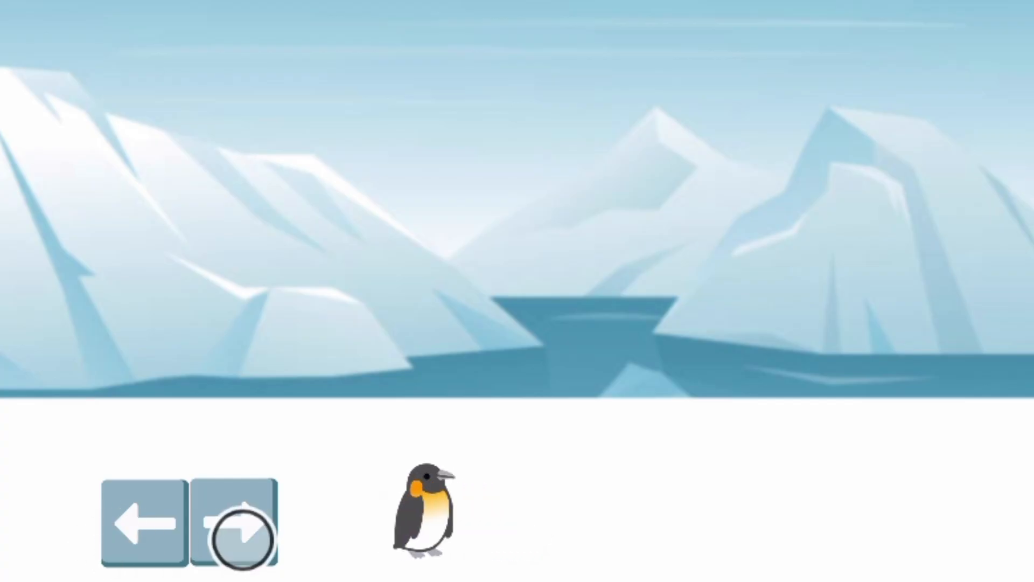
{"action": "left_click", "coordinate": [234, 520]}
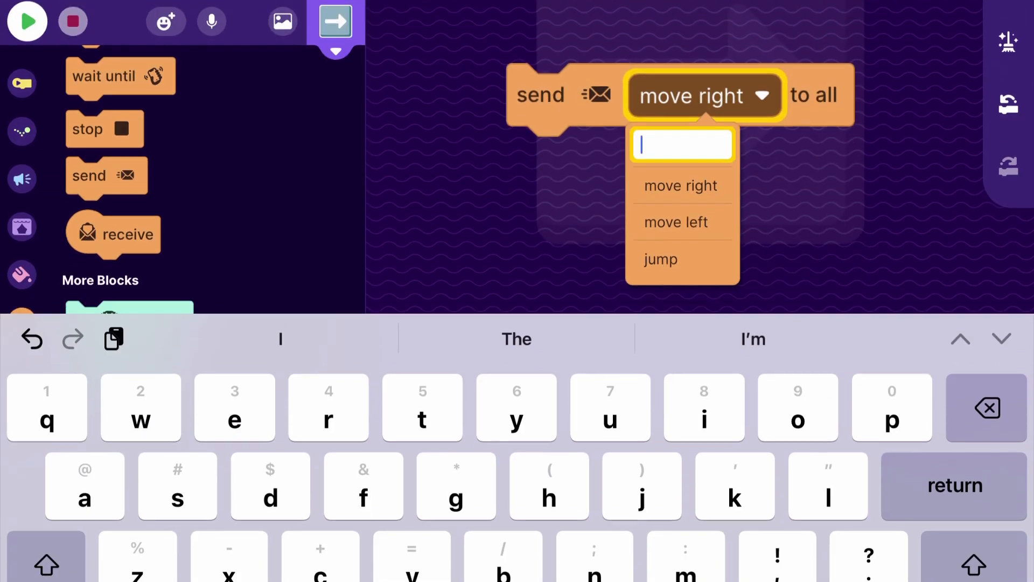
{"action": "type", "text": "move ri"}
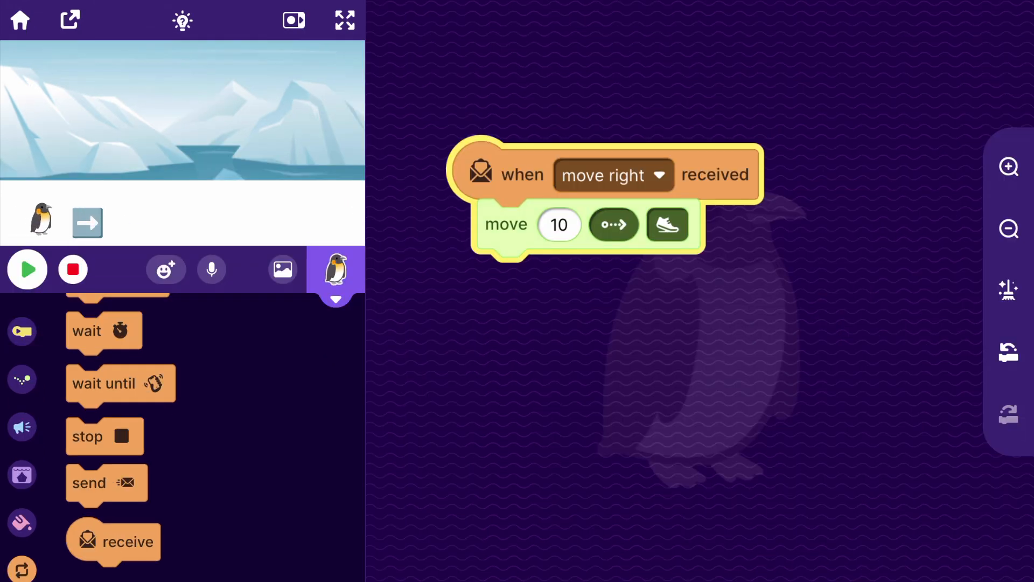
- Swap the arrow's image for a left arrow sending 'move left'; penguin moves 10 leftward
{"action": "left_click", "coordinate": [27, 269]}
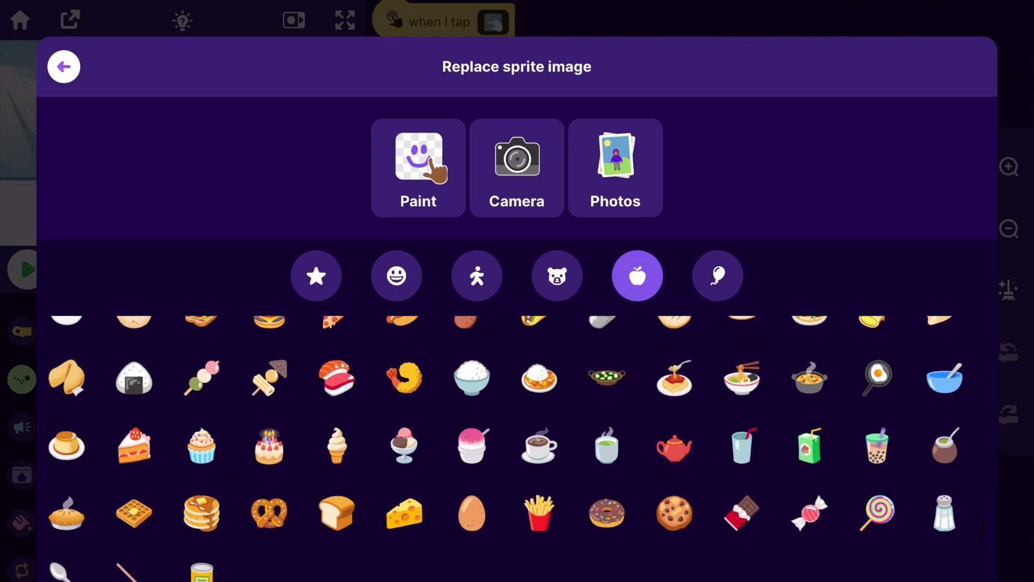
{"action": "left_click", "coordinate": [717, 275]}
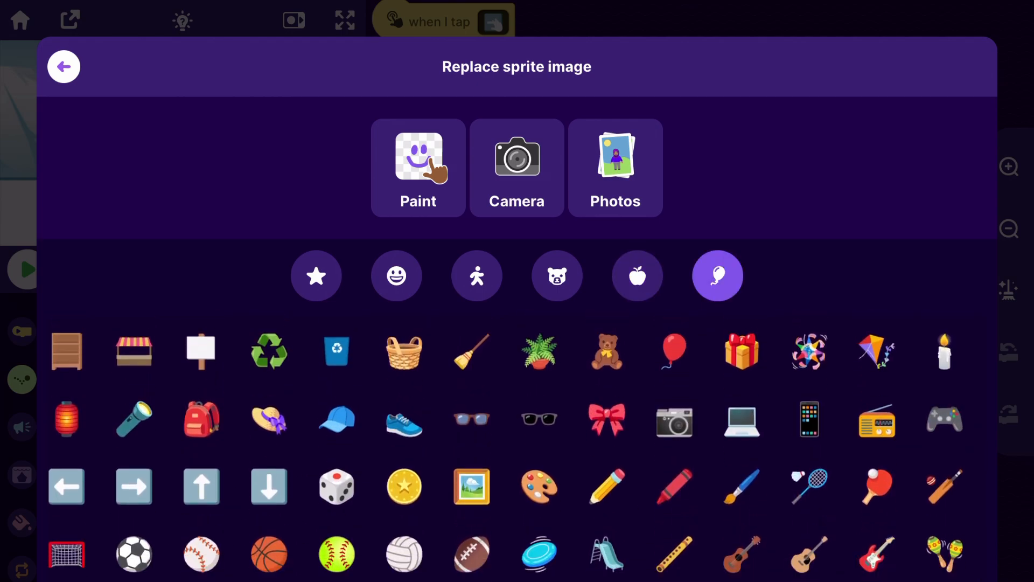
{"action": "left_click", "coordinate": [64, 66]}
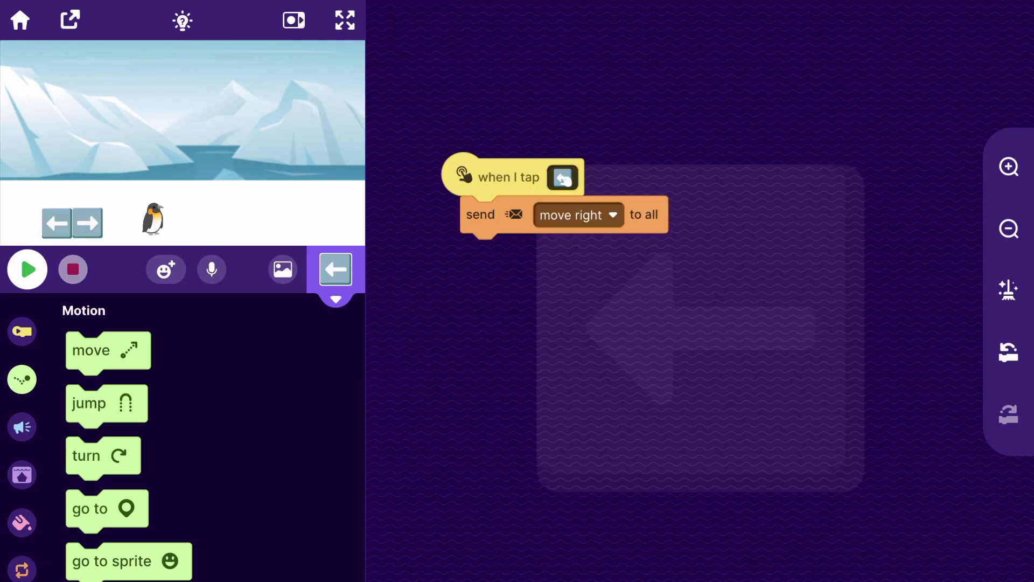
{"action": "left_click", "coordinate": [577, 214]}
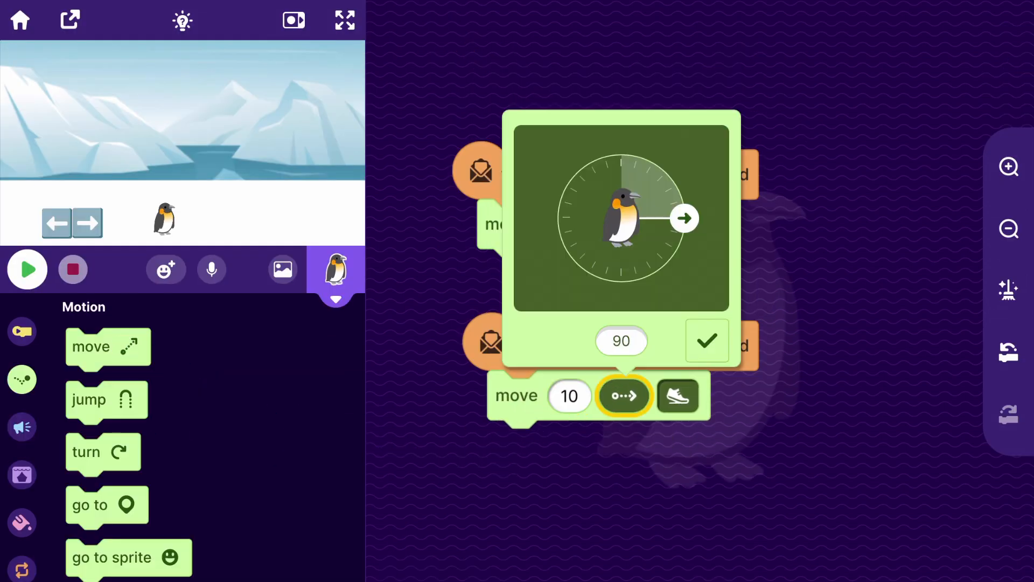
{"action": "left_click", "coordinate": [706, 341]}
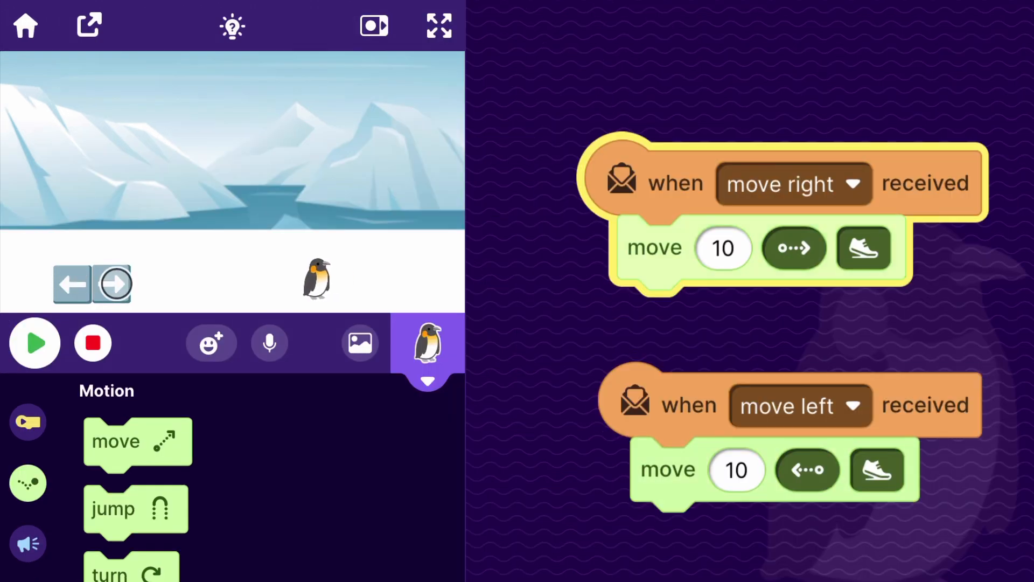
- Add a set direction block facing left (270) to the penguin's 'move left' script
{"action": "left_click", "coordinate": [114, 284]}
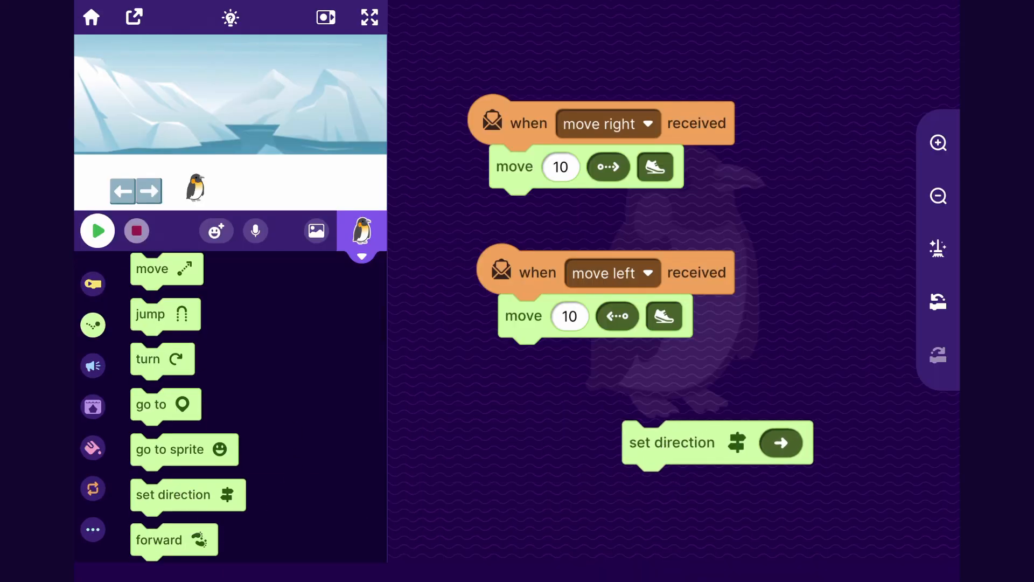
{"action": "left_click", "coordinate": [781, 442]}
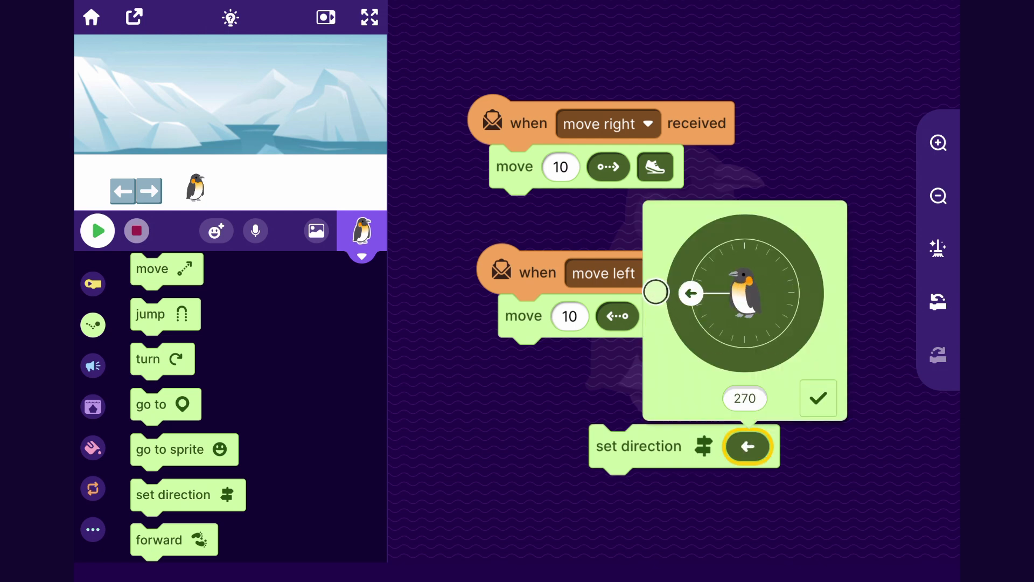
{"action": "left_click", "coordinate": [817, 398]}
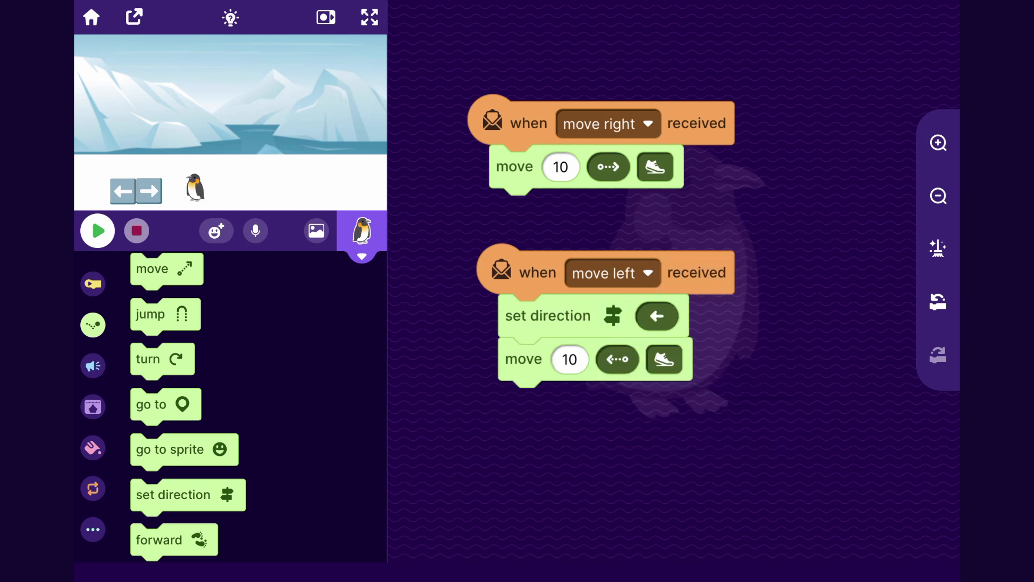
{"action": "left_click", "coordinate": [121, 191]}
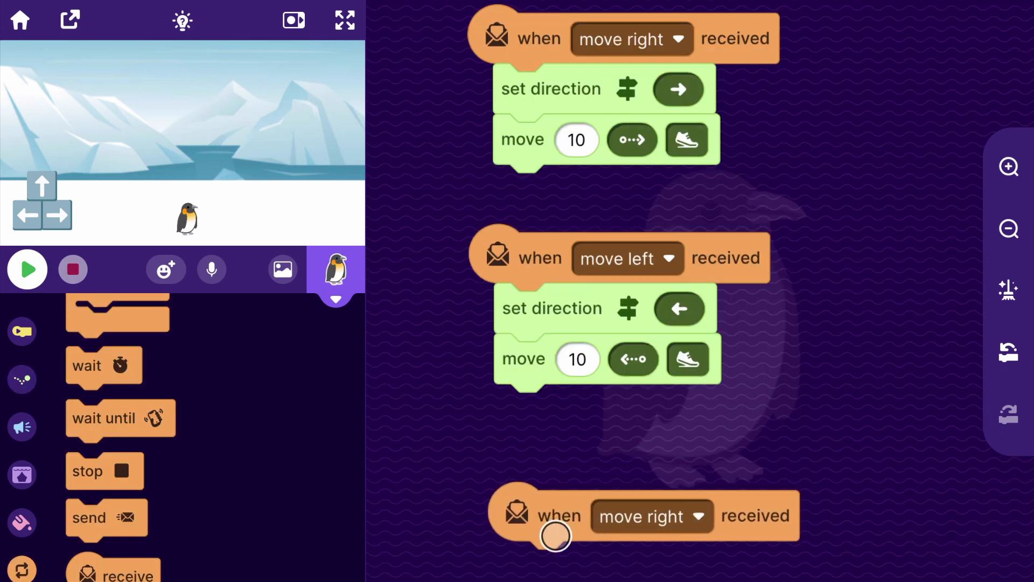
- Add a 'when received jump' script to the penguin with a jump block of height 20
{"action": "left_click", "coordinate": [650, 517]}
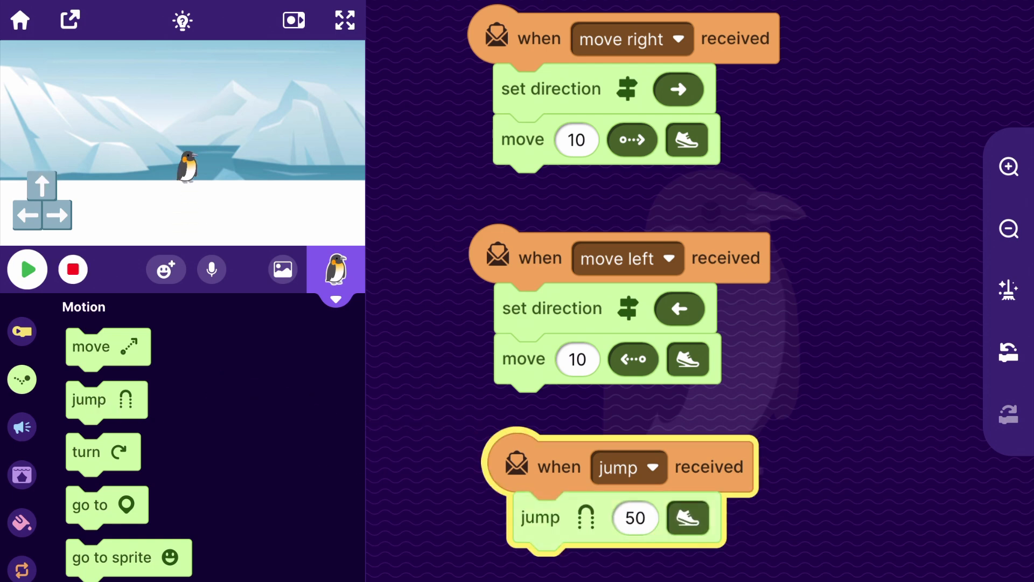
{"action": "left_click", "coordinate": [27, 268]}
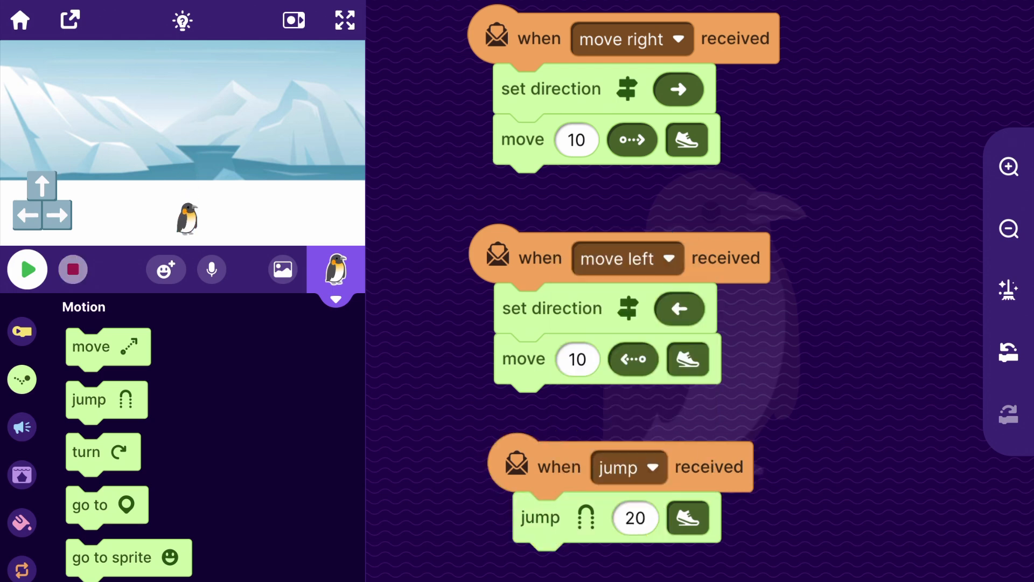
{"action": "left_click", "coordinate": [22, 331]}
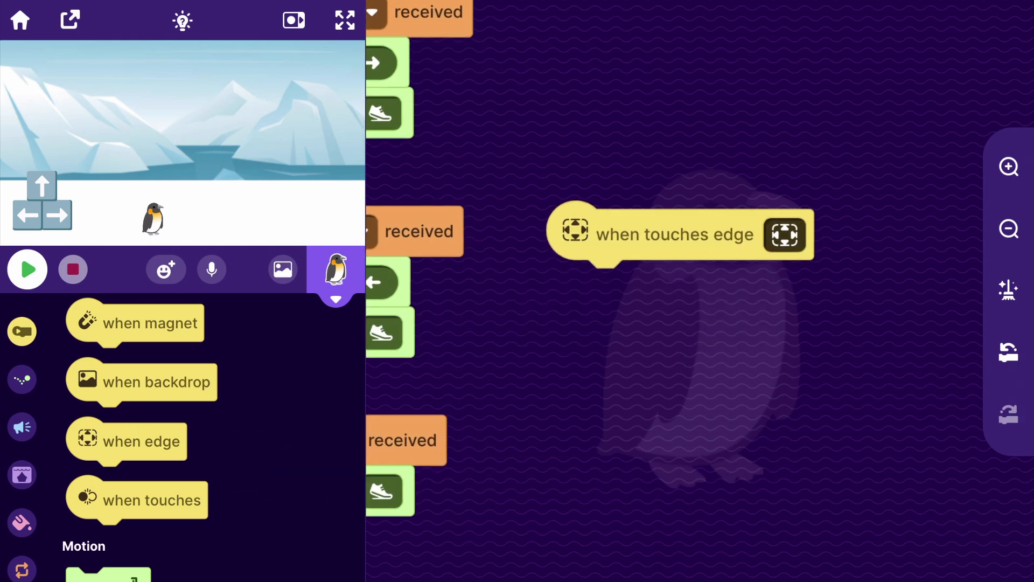
- Switch to the next backdrop at the right edge, and a copy switches to previous at the left
{"action": "left_click", "coordinate": [784, 234]}
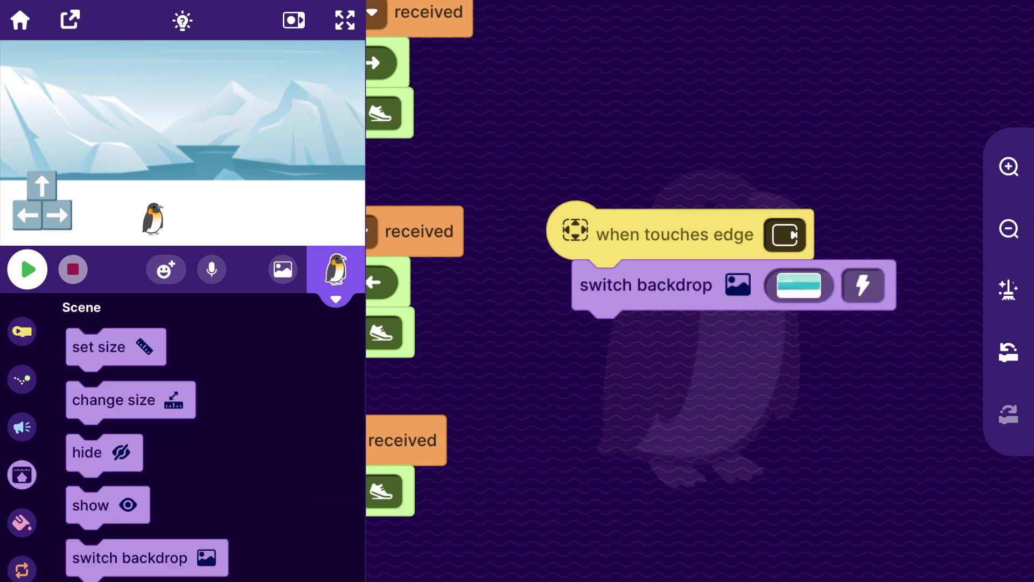
{"action": "left_click", "coordinate": [797, 285]}
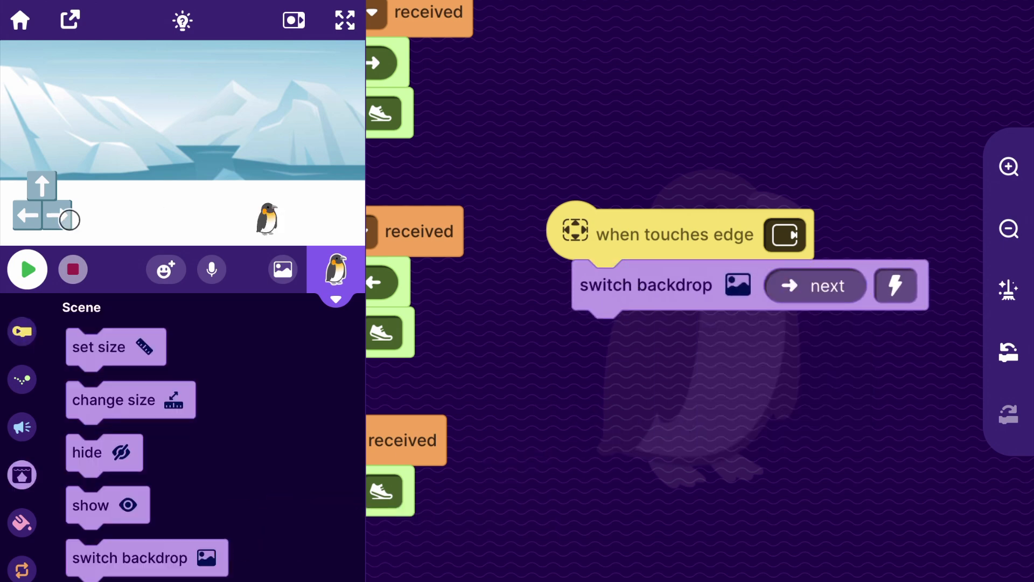
{"action": "left_click", "coordinate": [26, 269]}
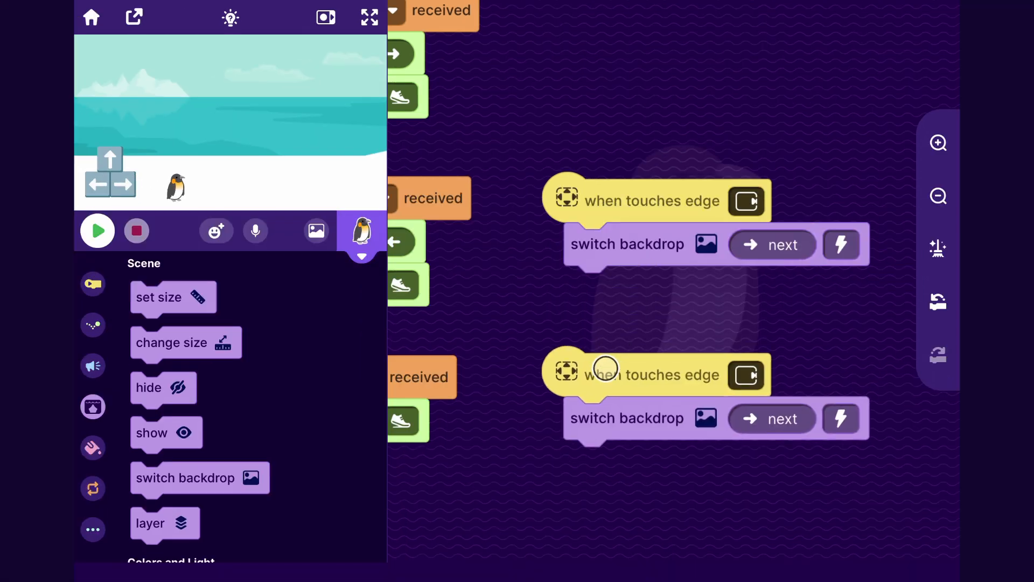
{"action": "left_click", "coordinate": [744, 376]}
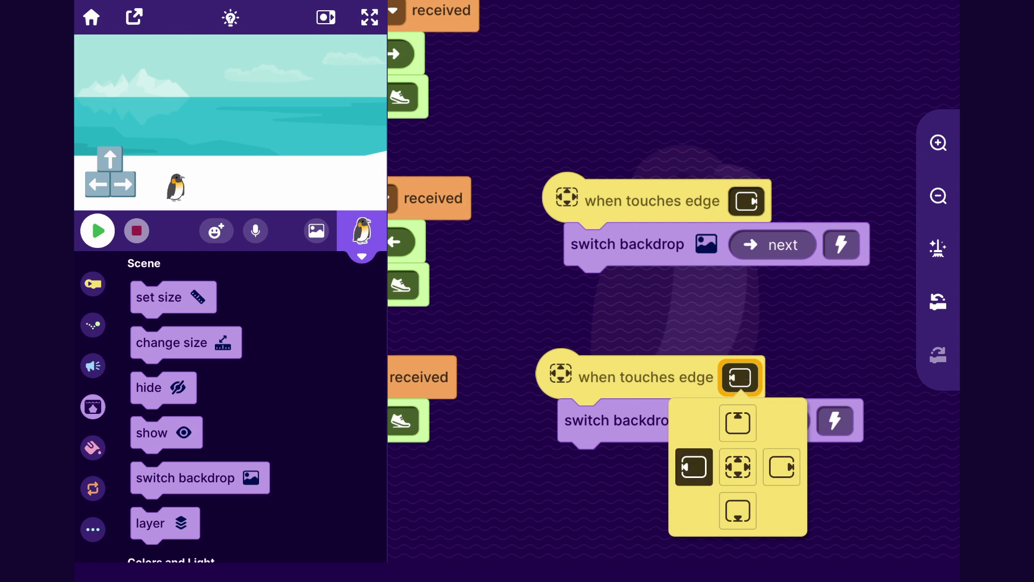
{"action": "left_click", "coordinate": [693, 467]}
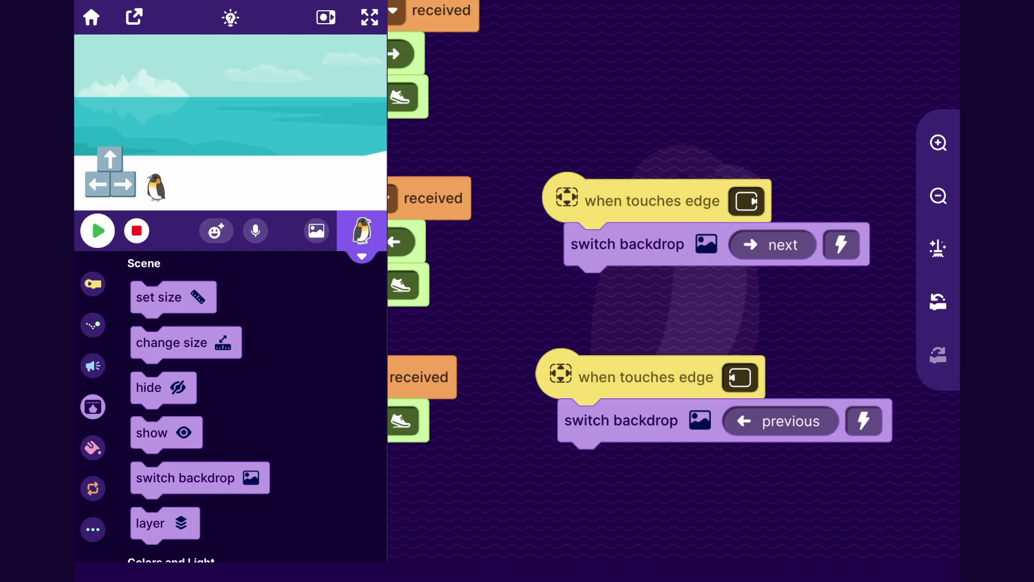
{"action": "left_click", "coordinate": [97, 231]}
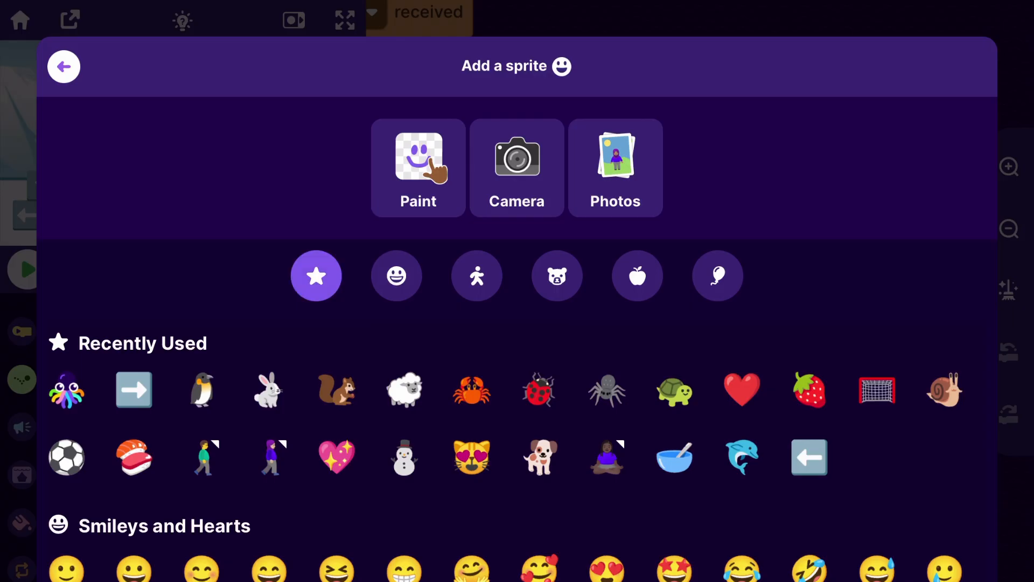
- Browse the emoji categories and add the mountain emoji as a new sprite
{"action": "left_click", "coordinate": [636, 275]}
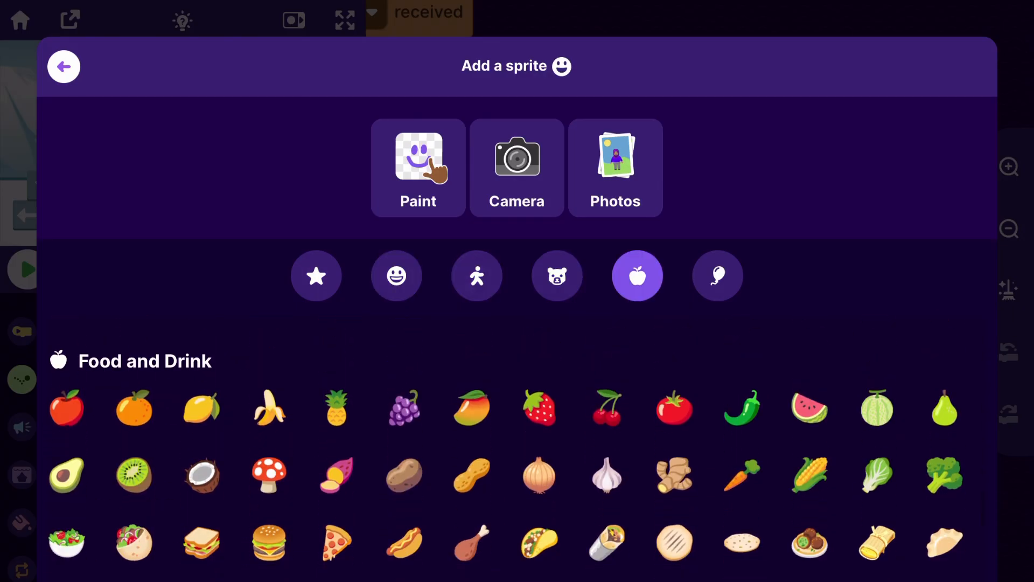
{"action": "scroll", "scroll_direction": "down", "scroll_amount": 3}
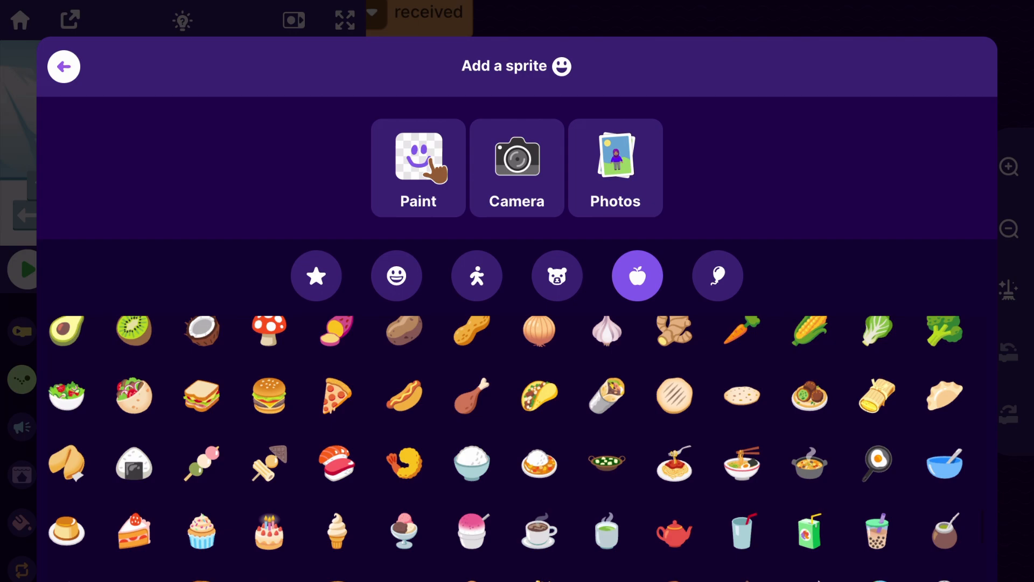
{"action": "left_click", "coordinate": [556, 275]}
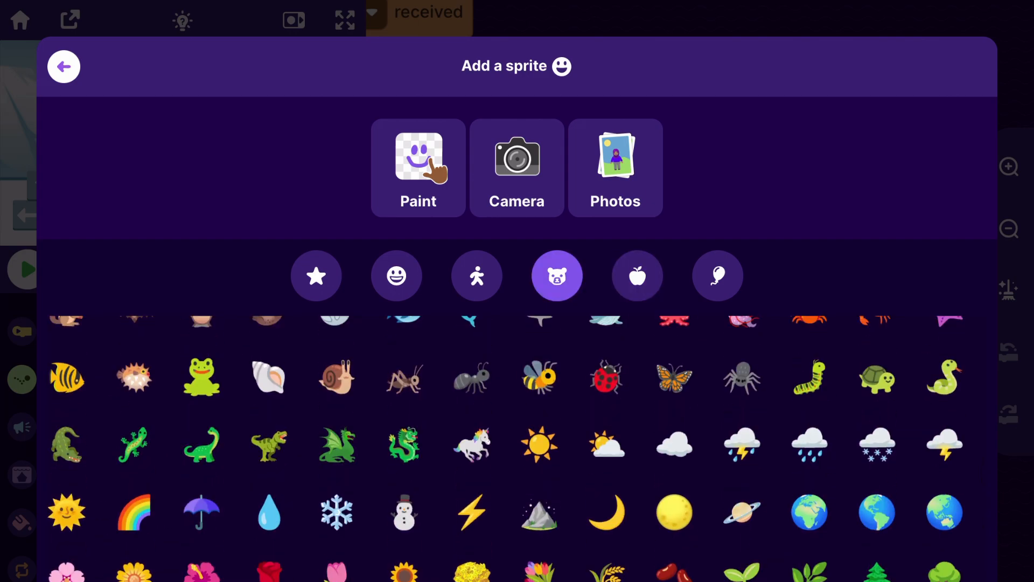
{"action": "left_click", "coordinate": [64, 65]}
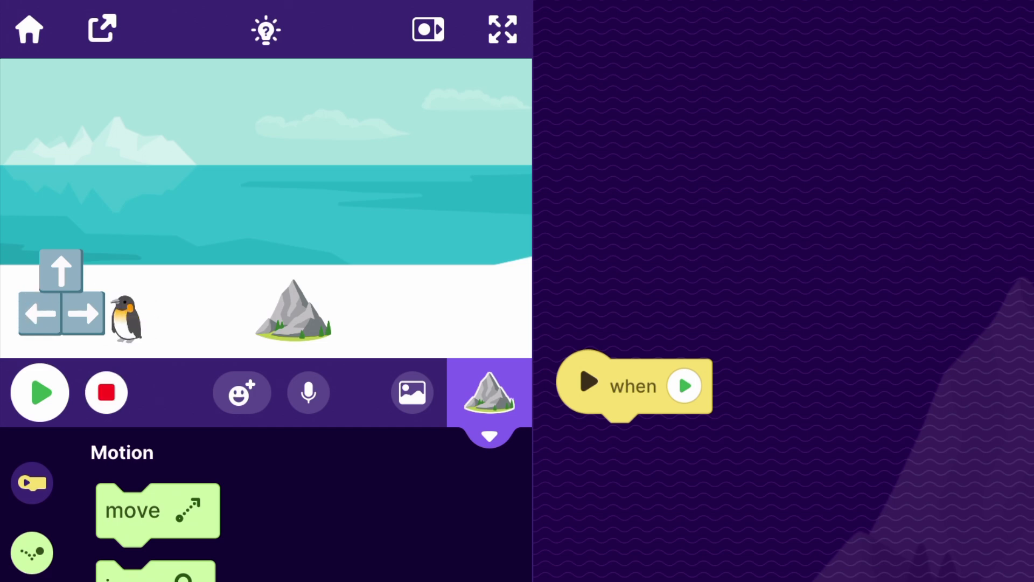
- Give the mountain a 'move right' script moving it 10 leftward, then test with the right arrow
{"action": "left_click", "coordinate": [39, 393]}
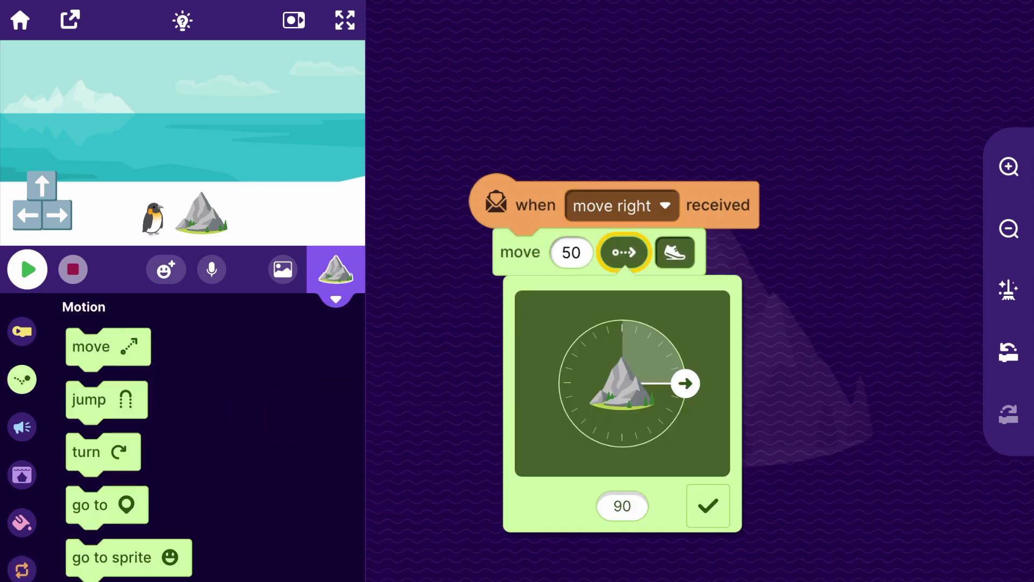
{"action": "left_click", "coordinate": [570, 252]}
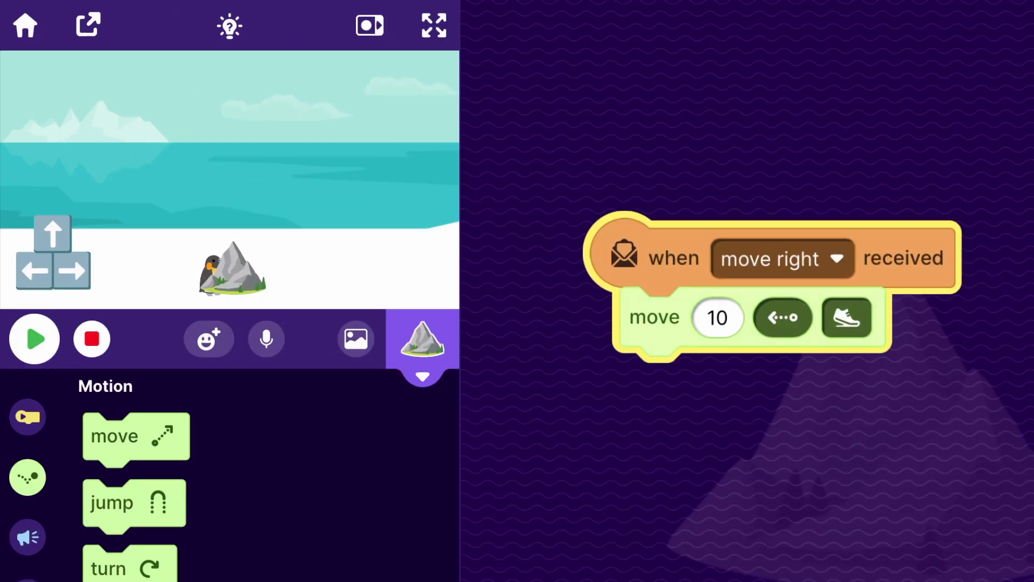
{"action": "left_click", "coordinate": [33, 338]}
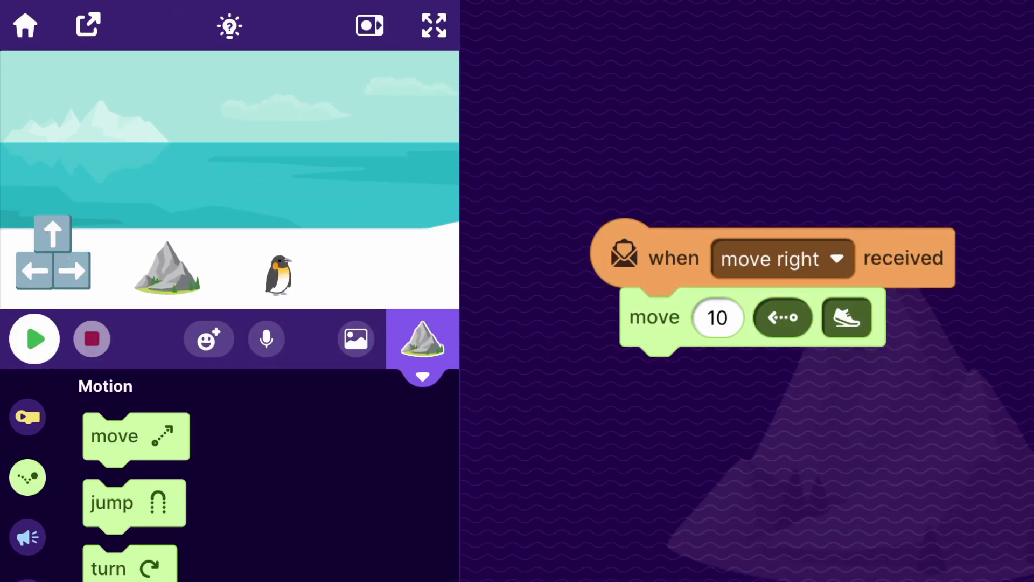
{"action": "left_click", "coordinate": [27, 417]}
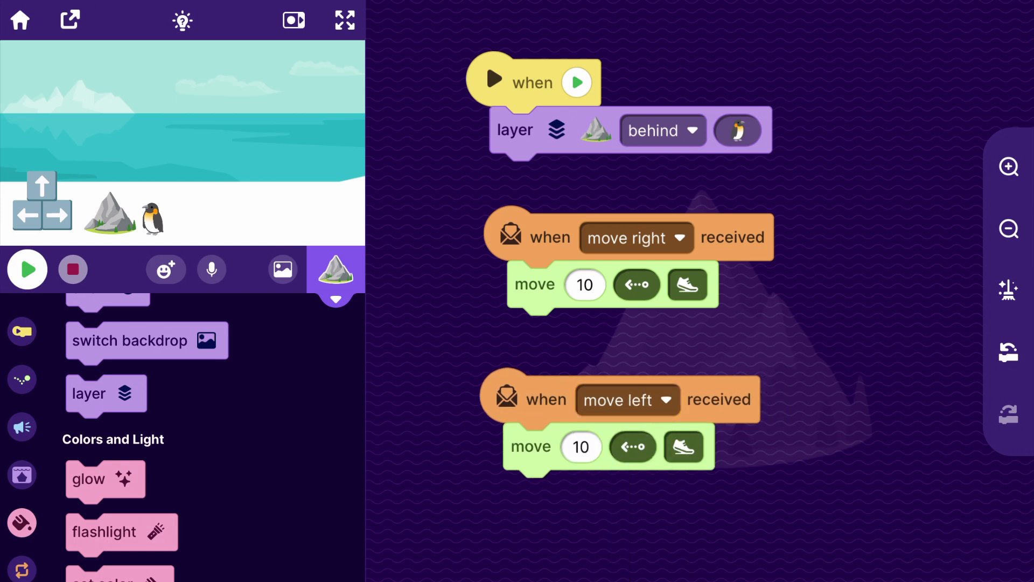
- Set the mountain's 'move left' move direction to right (90) and confirm it
{"action": "left_click", "coordinate": [631, 446]}
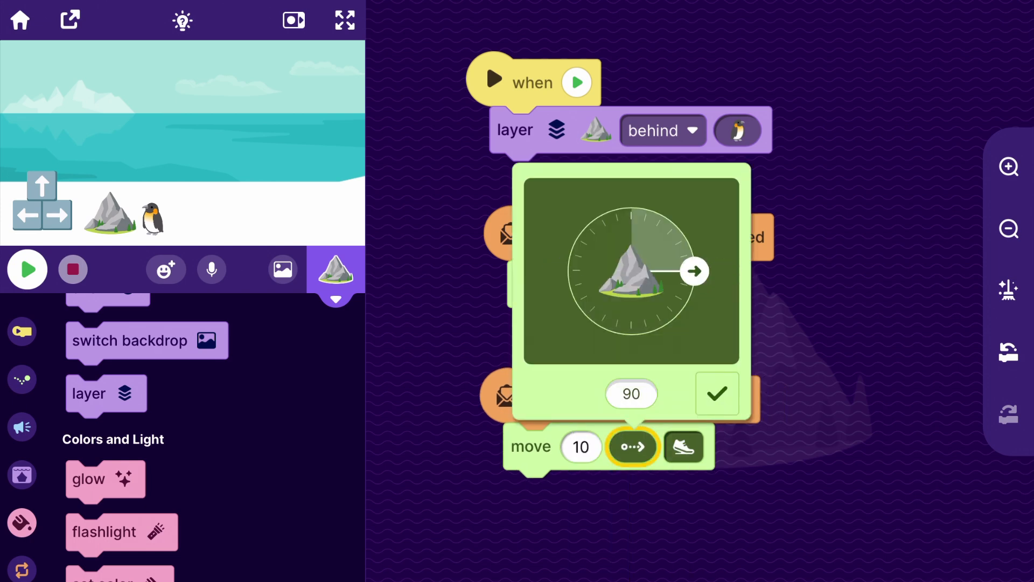
{"action": "left_click", "coordinate": [716, 394]}
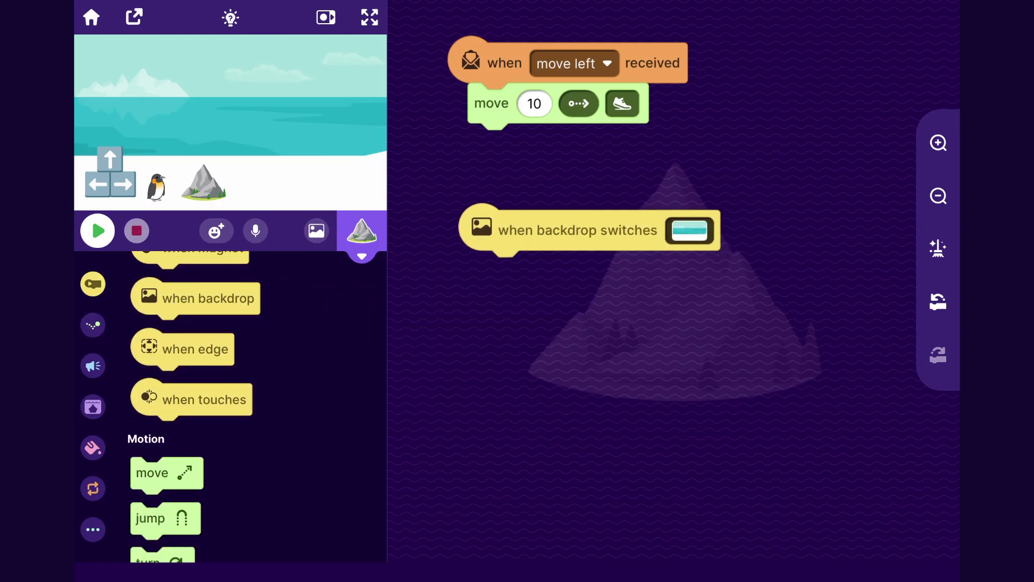
- Make the icy backdrop switch send the rock to random x 0–320, y 27
{"action": "left_click", "coordinate": [690, 230]}
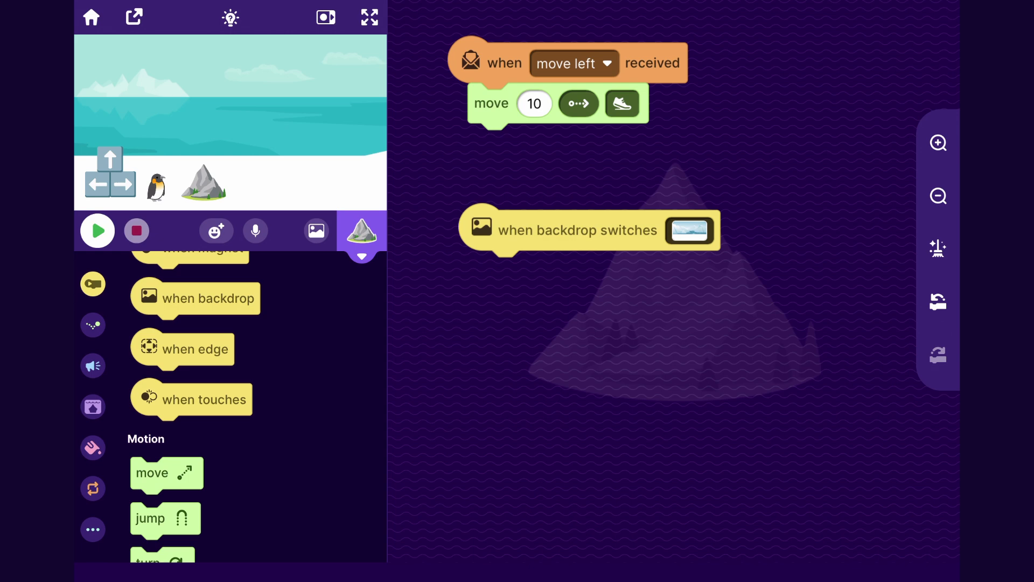
{"action": "scroll", "scroll_direction": "down", "scroll_amount": 3}
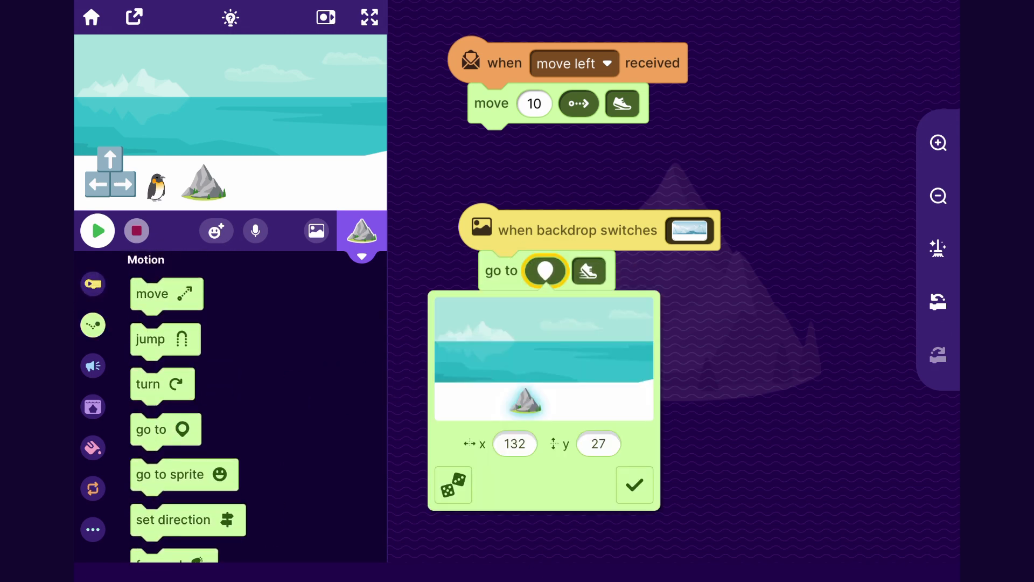
{"action": "left_click", "coordinate": [514, 443]}
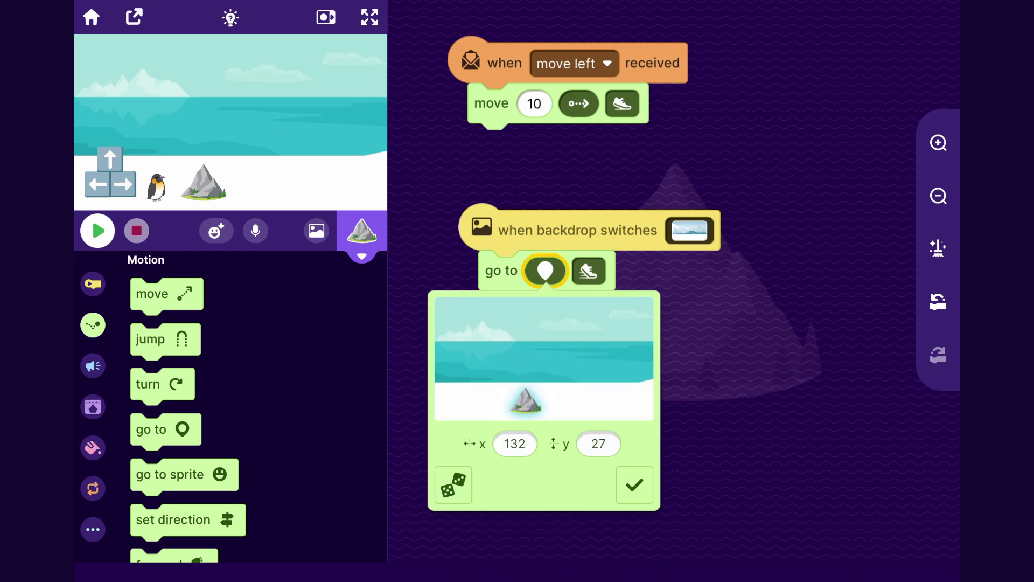
{"action": "left_click", "coordinate": [514, 443]}
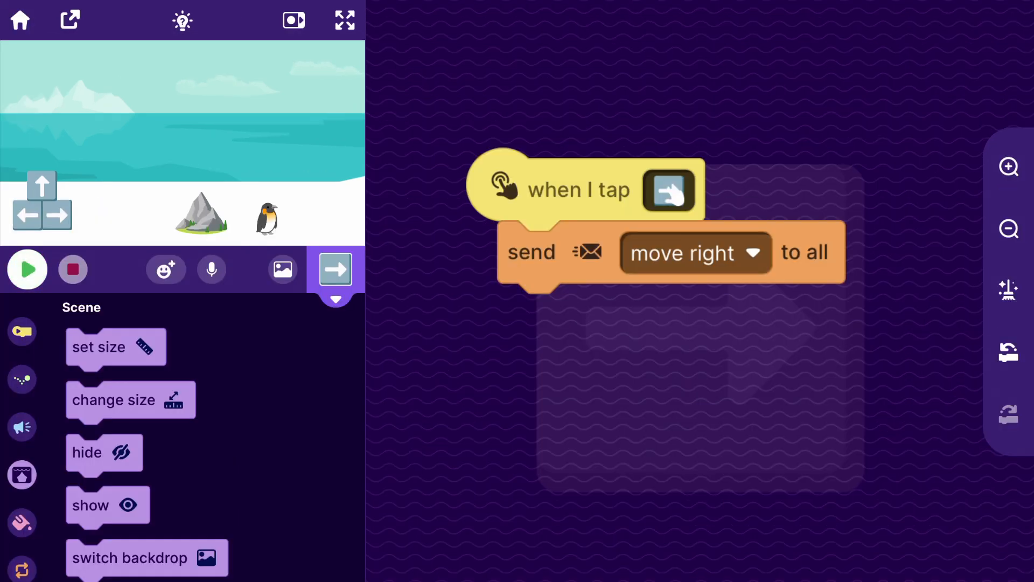
- Run, stop and restart the game to test the backdrop change
{"action": "left_click", "coordinate": [27, 270]}
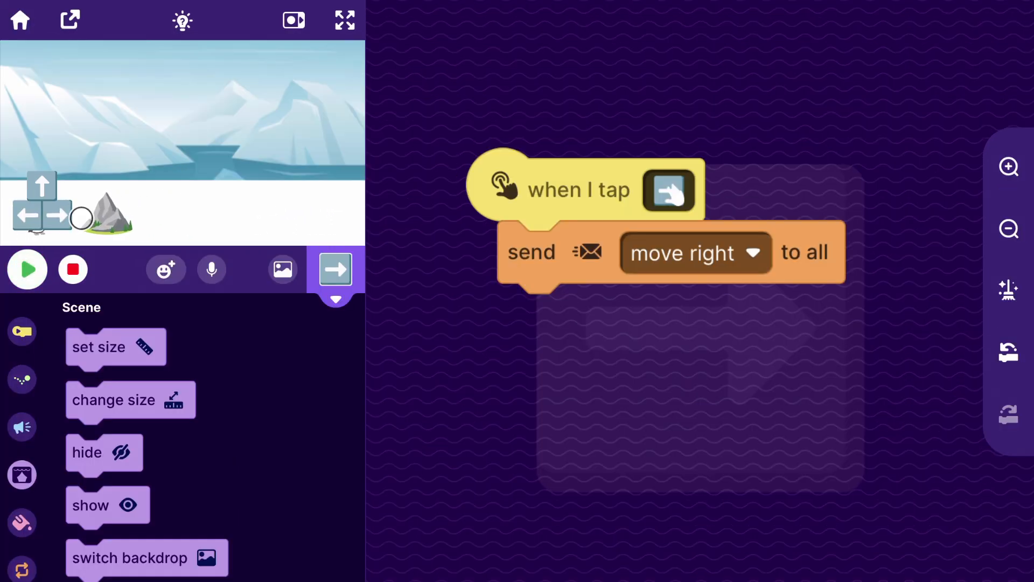
{"action": "left_click", "coordinate": [335, 270]}
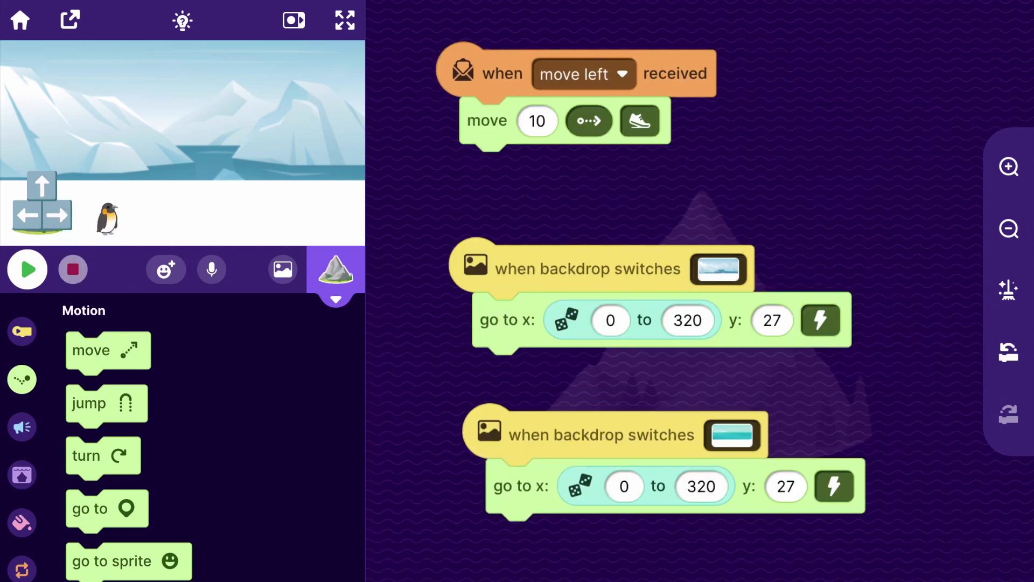
{"action": "left_click", "coordinate": [27, 269]}
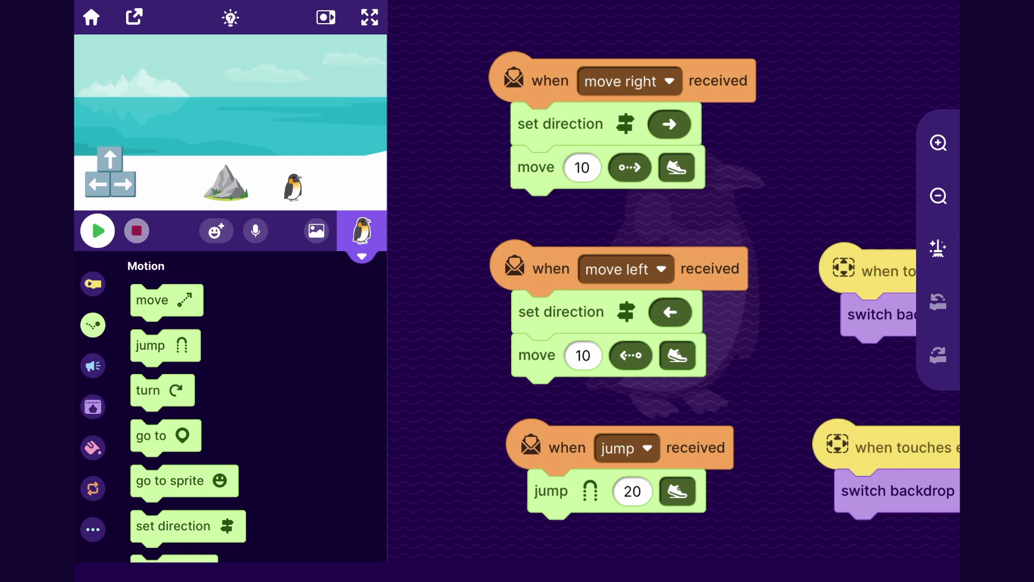
- Duplicate the rock sprite from the sprite list to get a second copy with its scripts
{"action": "left_click", "coordinate": [361, 231]}
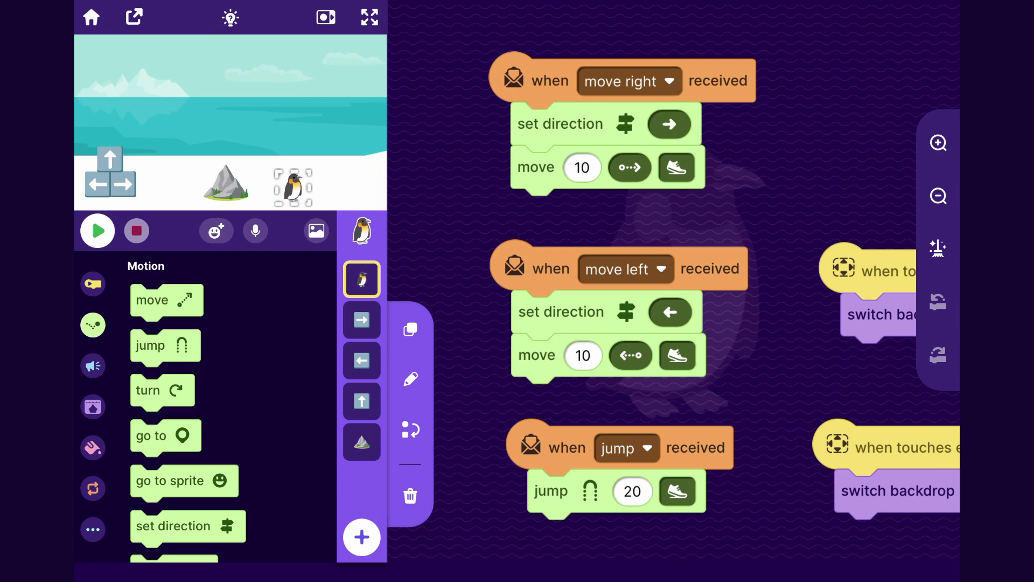
{"action": "left_click", "coordinate": [361, 482]}
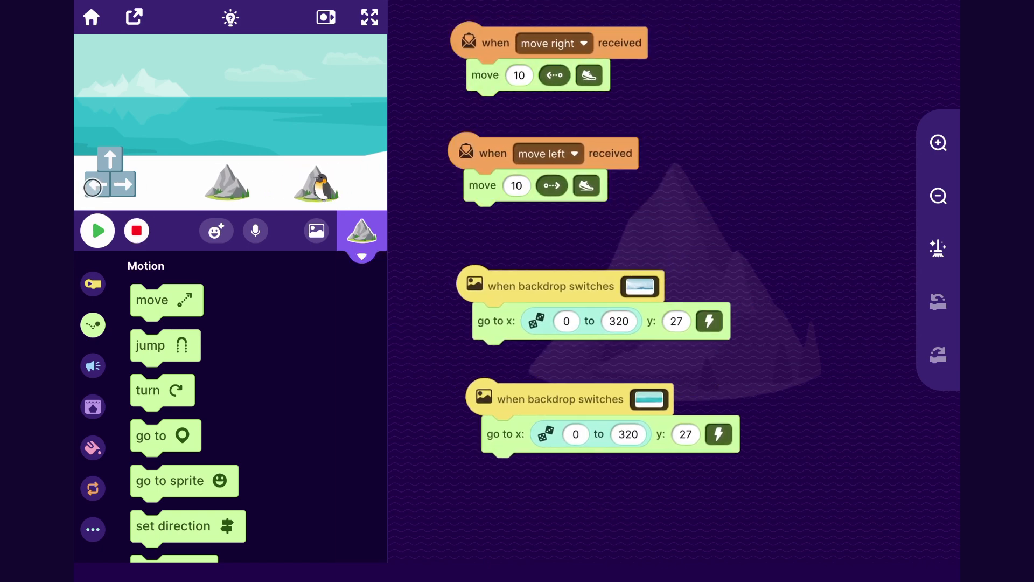
{"action": "left_click", "coordinate": [361, 230]}
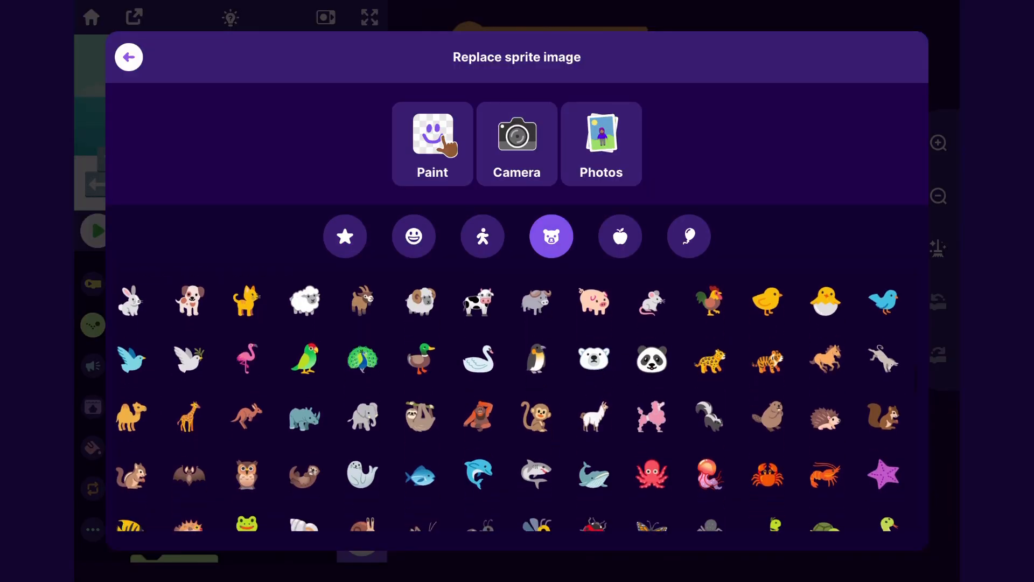
- Swap the copied rock's image for the feather emoji and preview it on stage
{"action": "scroll", "scroll_direction": "down", "scroll_amount": 3}
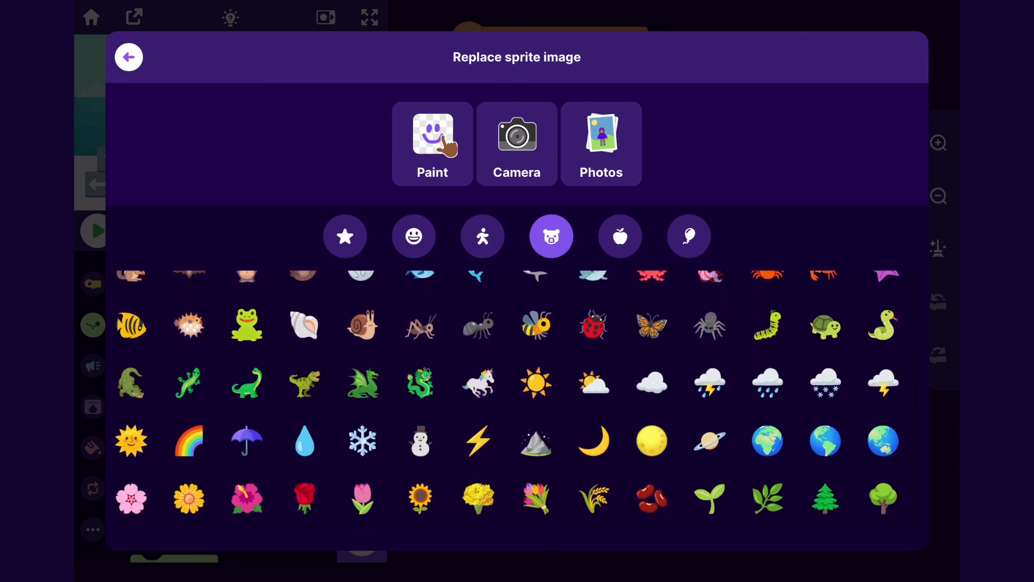
{"action": "scroll", "scroll_direction": "down", "scroll_amount": 3}
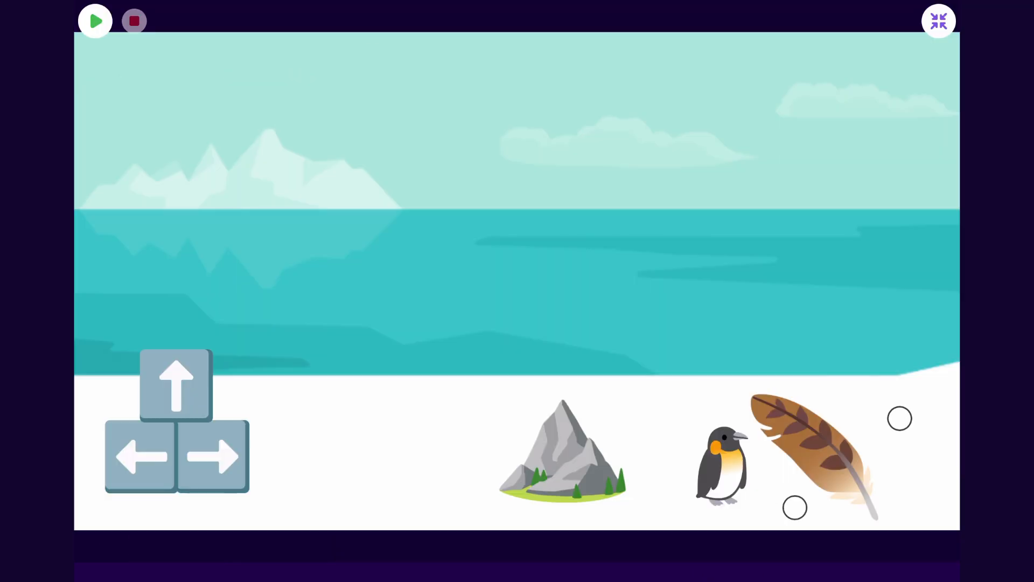
{"action": "left_click", "coordinate": [937, 20]}
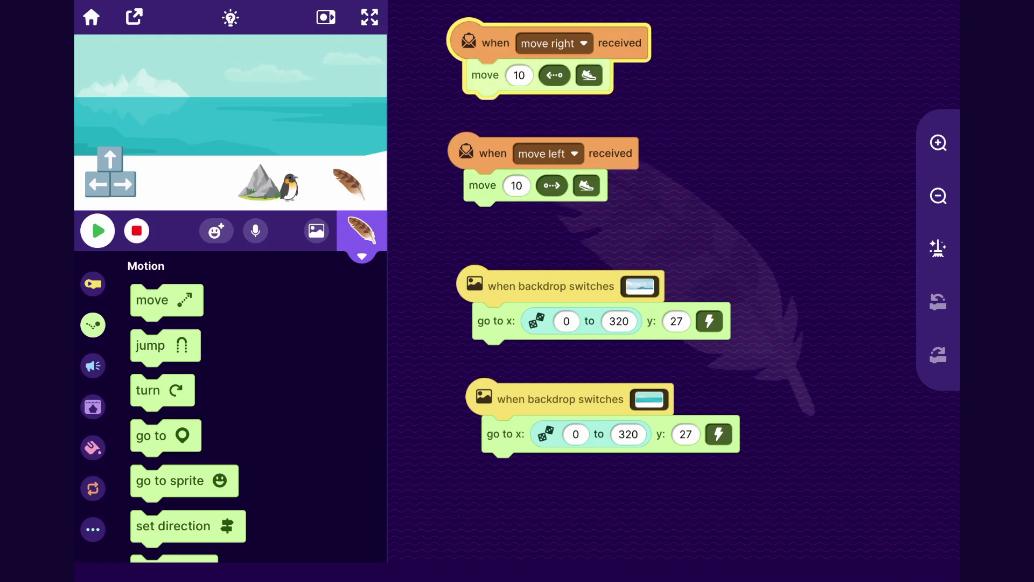
{"action": "left_click", "coordinate": [92, 284]}
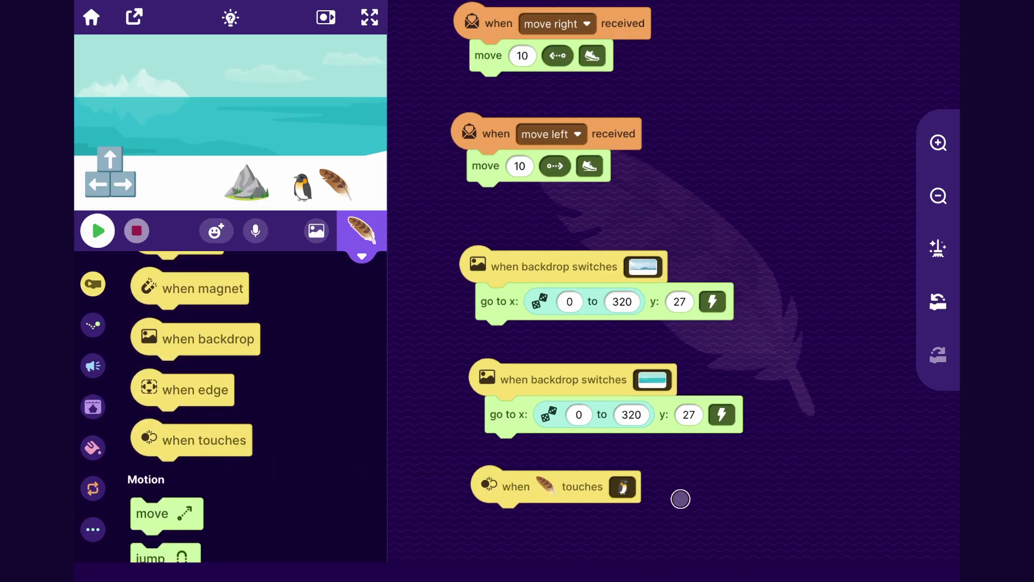
- Add a feather-touches-penguin trigger that hides the feather
{"action": "scroll", "scroll_direction": "up", "scroll_amount": 3}
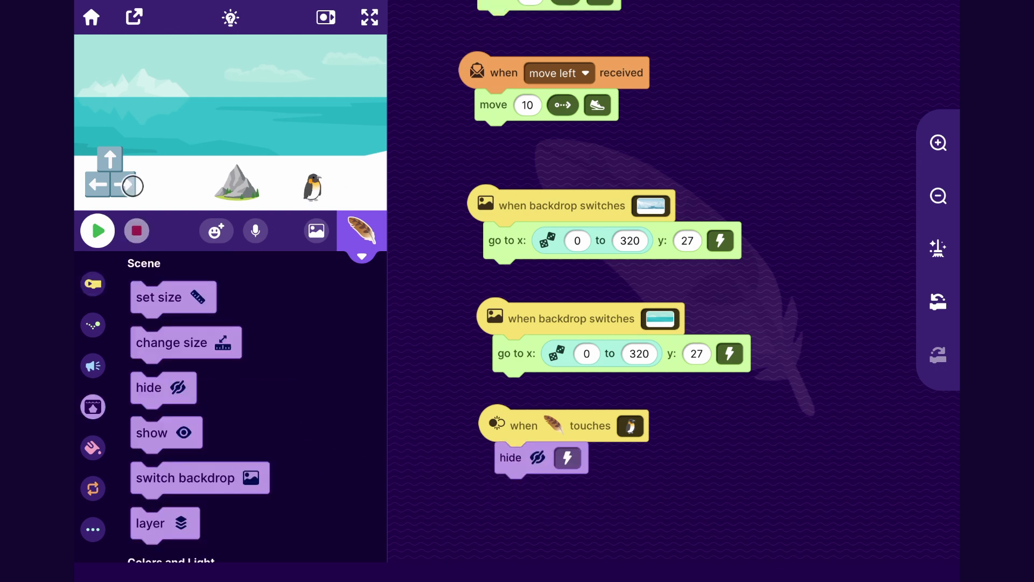
{"action": "left_click", "coordinate": [97, 230]}
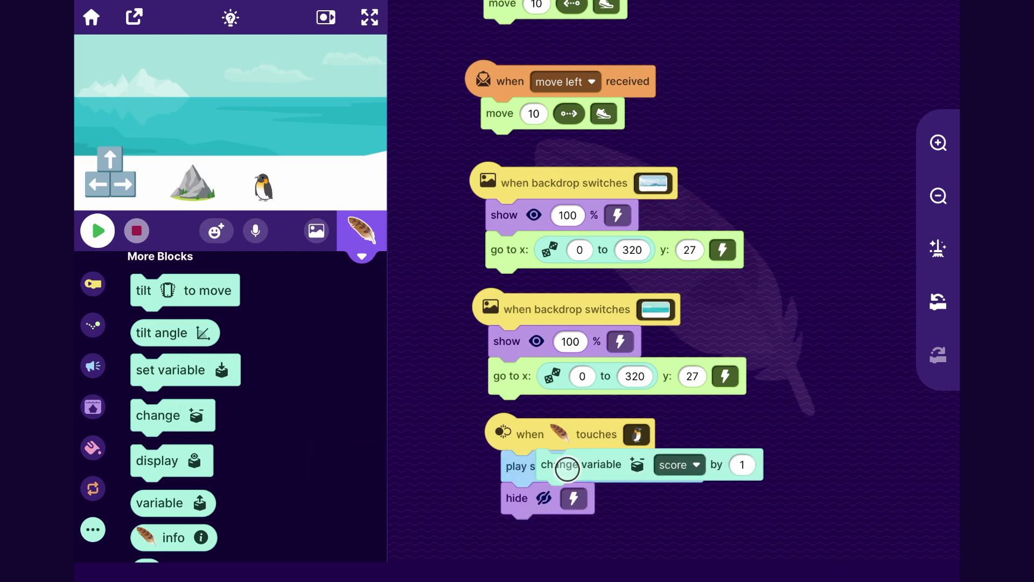
- Make the touch script change the feathers variable by 1
{"action": "left_click", "coordinate": [671, 465]}
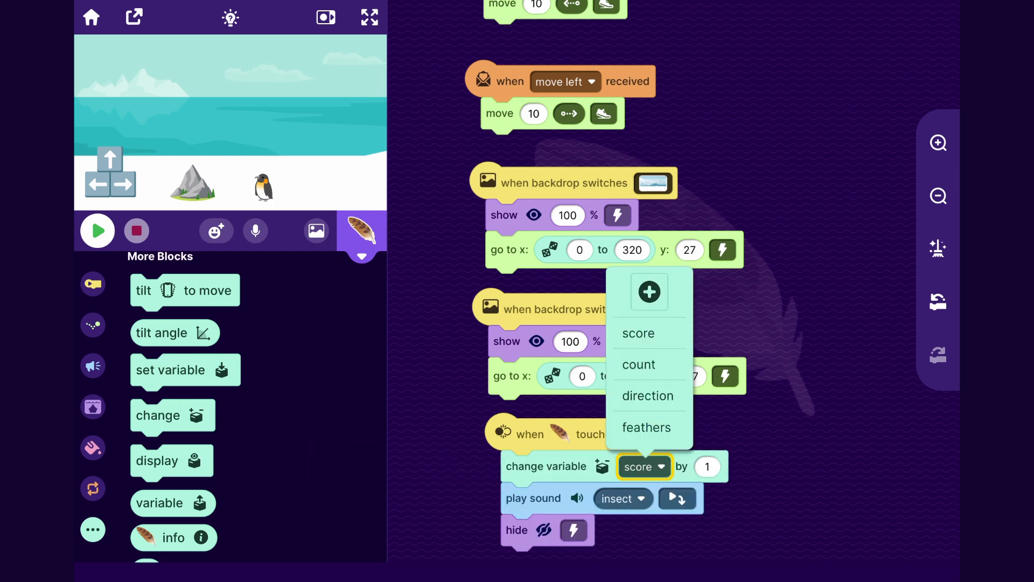
{"action": "left_click", "coordinate": [646, 426]}
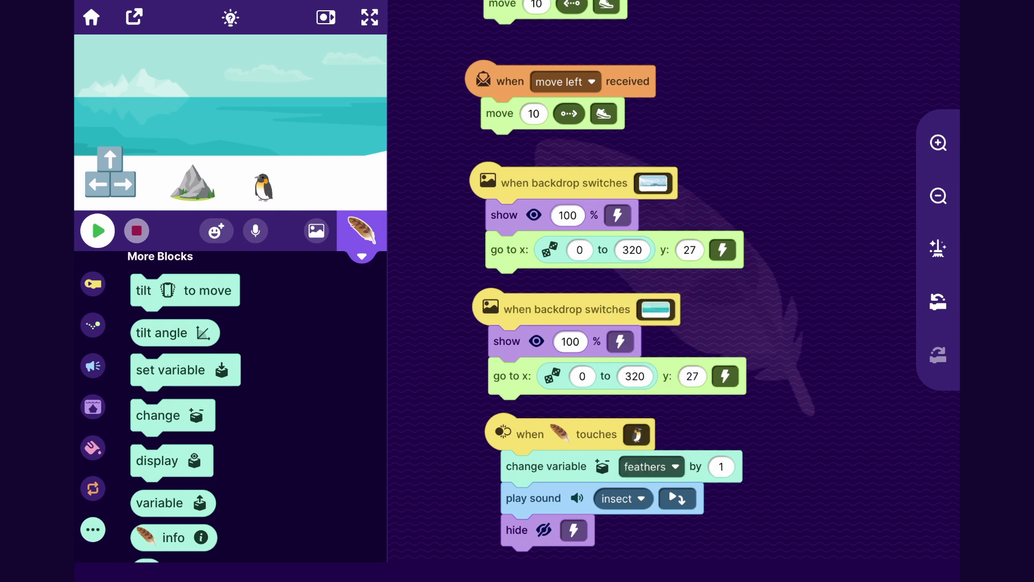
{"action": "left_click", "coordinate": [97, 230]}
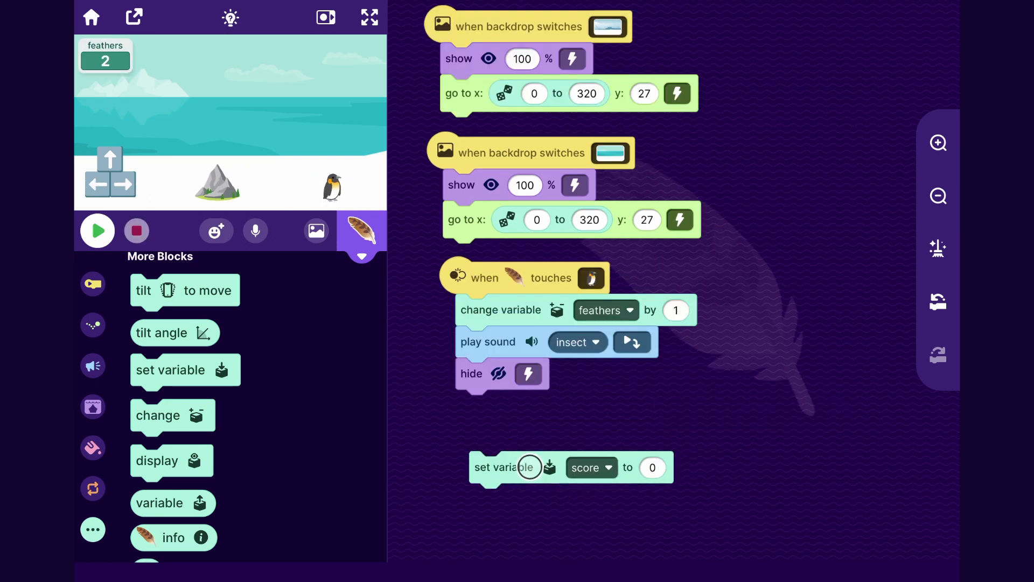
- Reset feathers to 0 at game start and play full screen to check the counter
{"action": "left_click", "coordinate": [585, 467]}
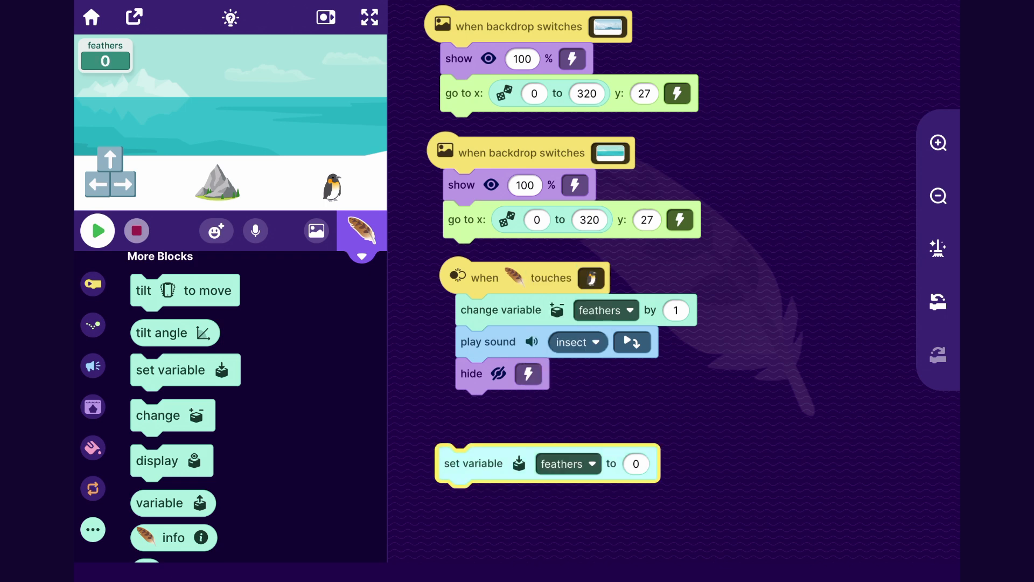
{"action": "left_click", "coordinate": [92, 284]}
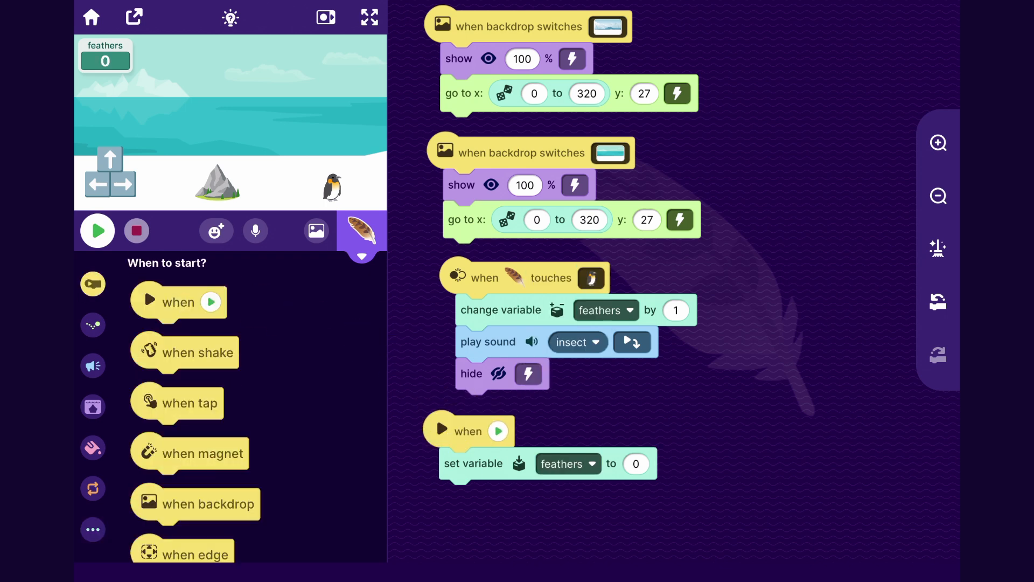
{"action": "left_click", "coordinate": [368, 17]}
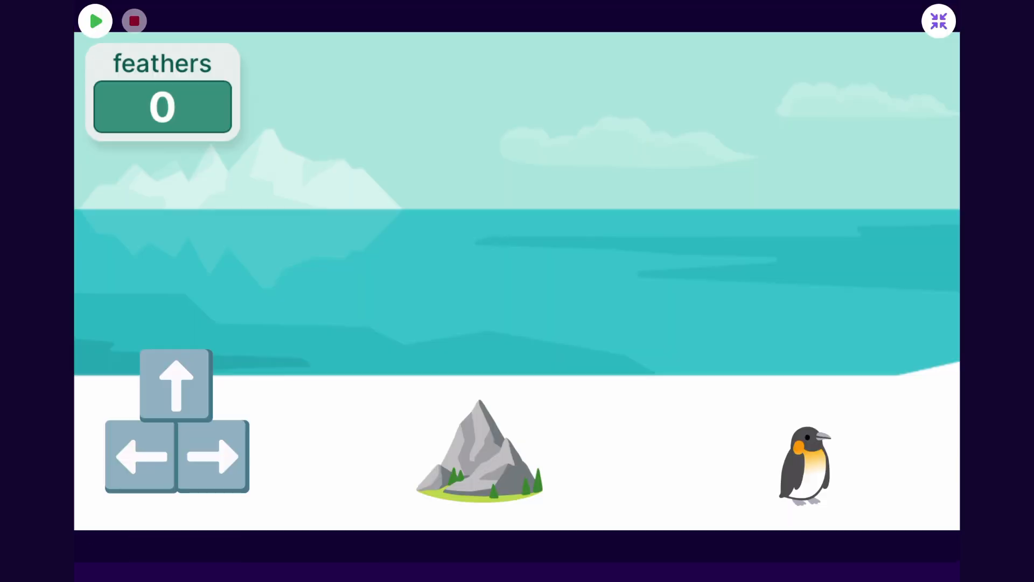